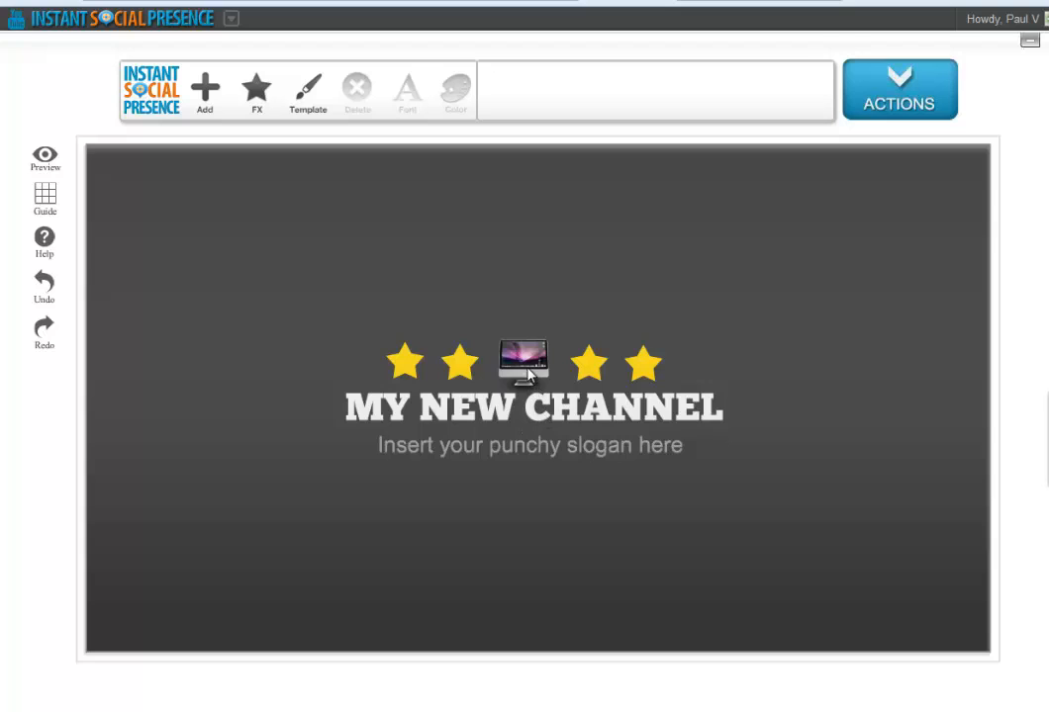
mouse_move(532, 404)
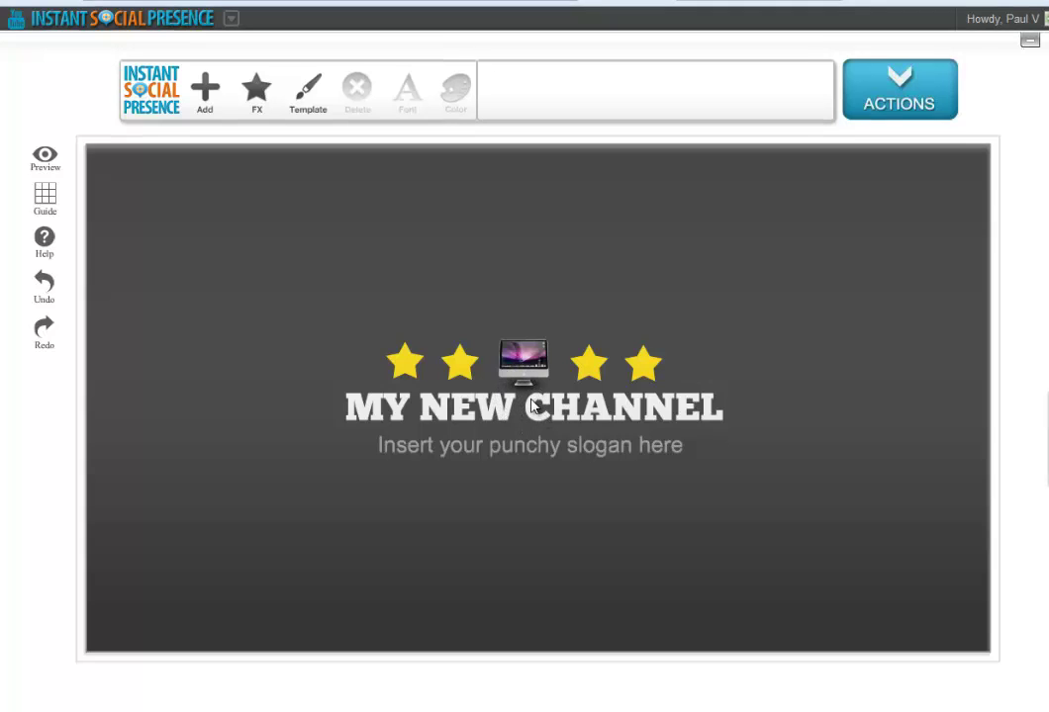
- Load the Dental Clinic, Lawyer, then Real Estate banner templates in turn
left_click(533, 407)
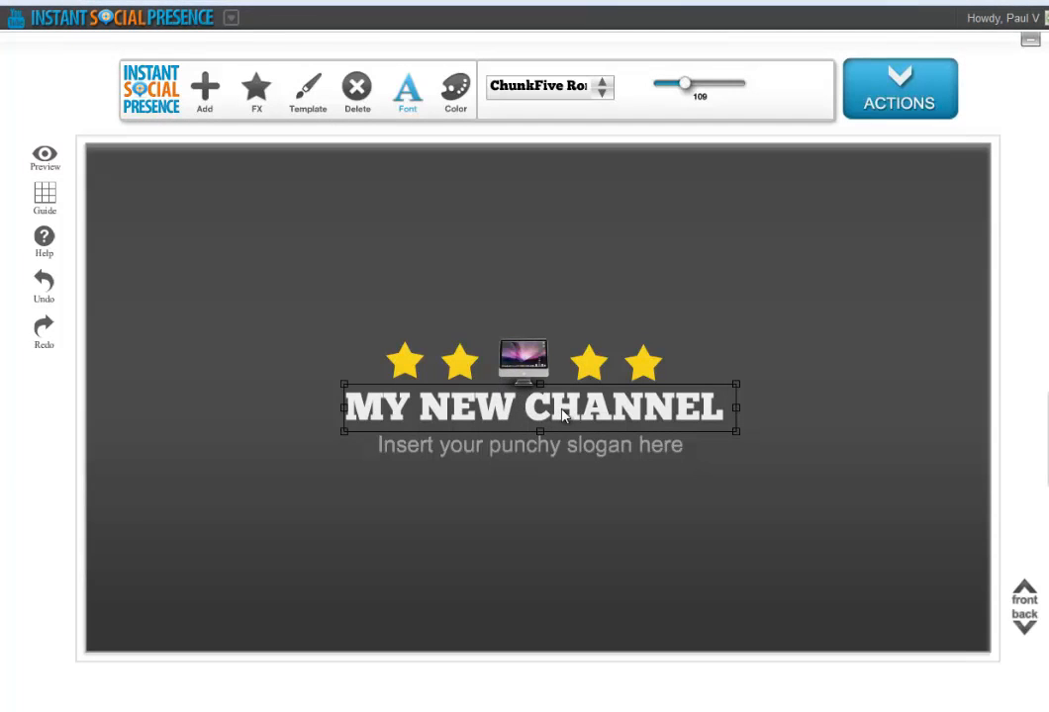
mouse_move(205, 89)
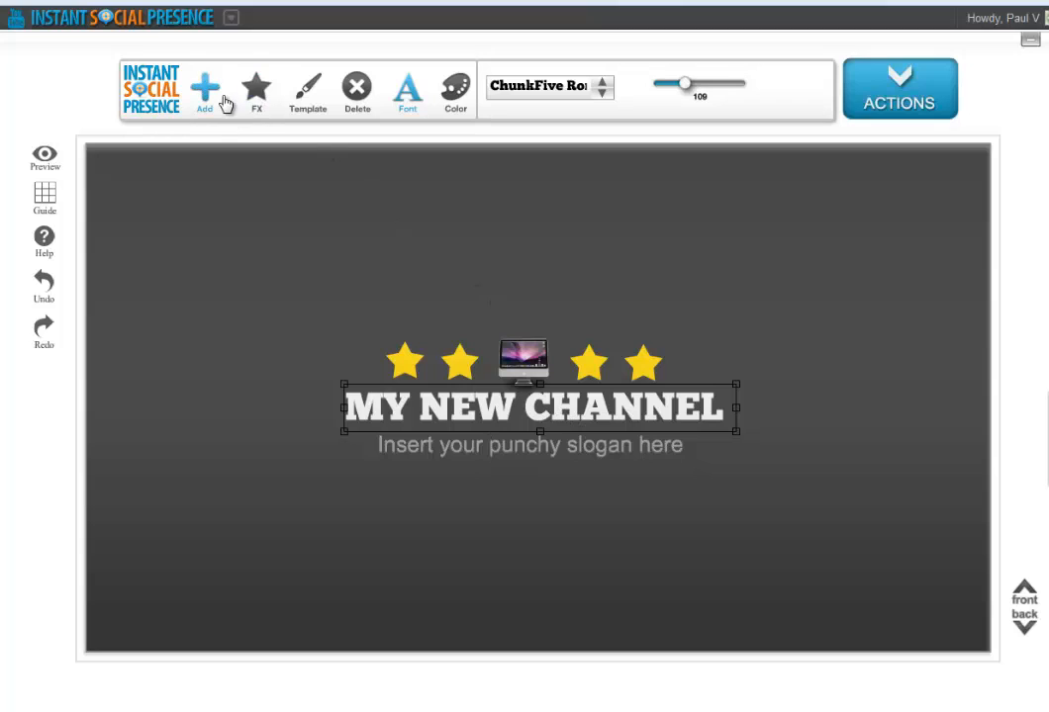
left_click(306, 89)
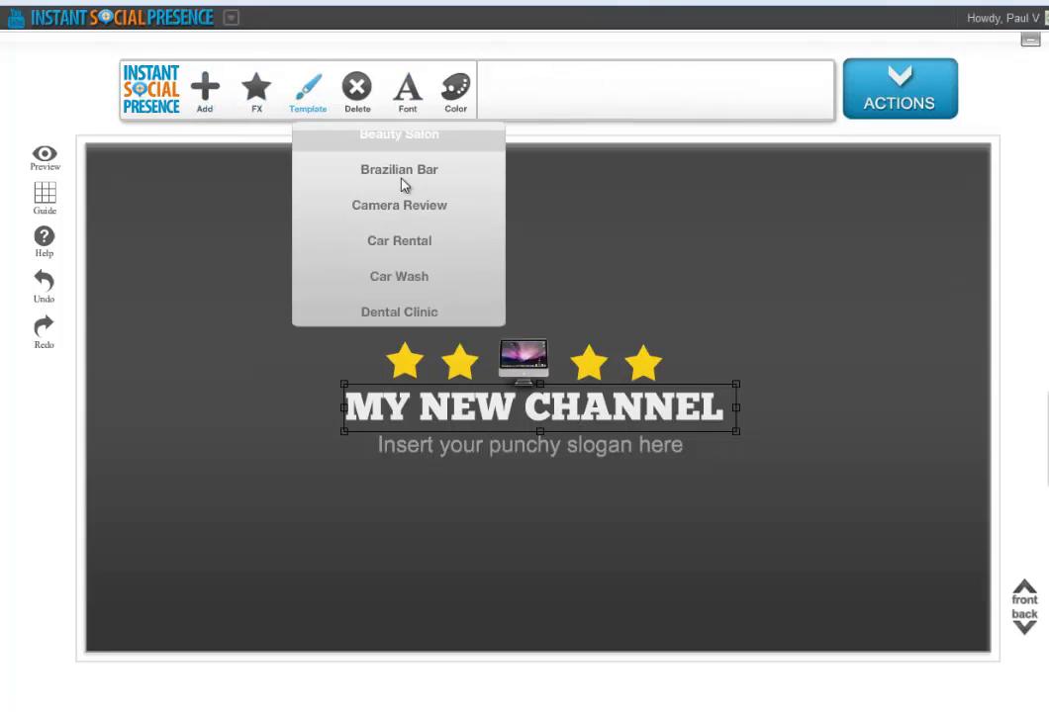
left_click(399, 311)
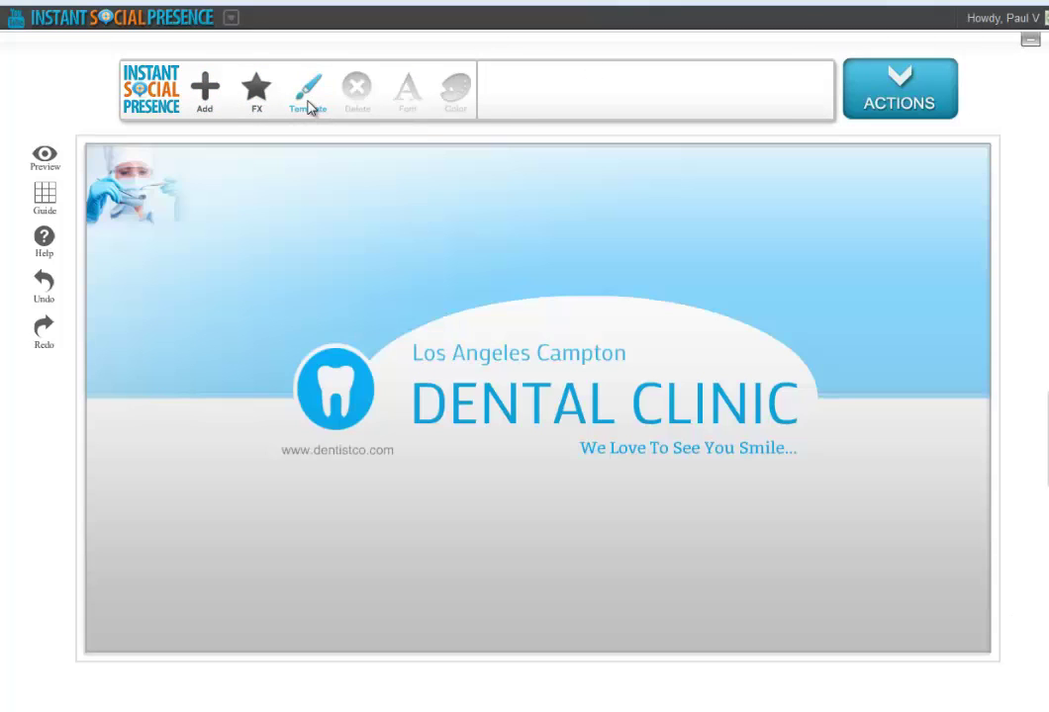
left_click(307, 89)
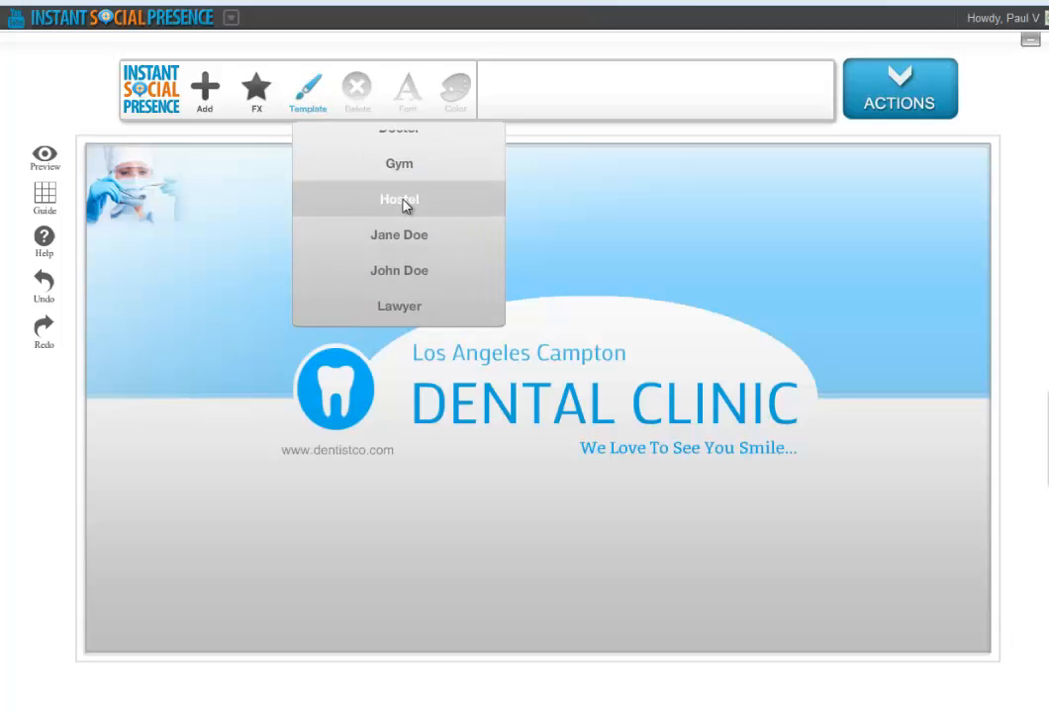
scroll("down", 3)
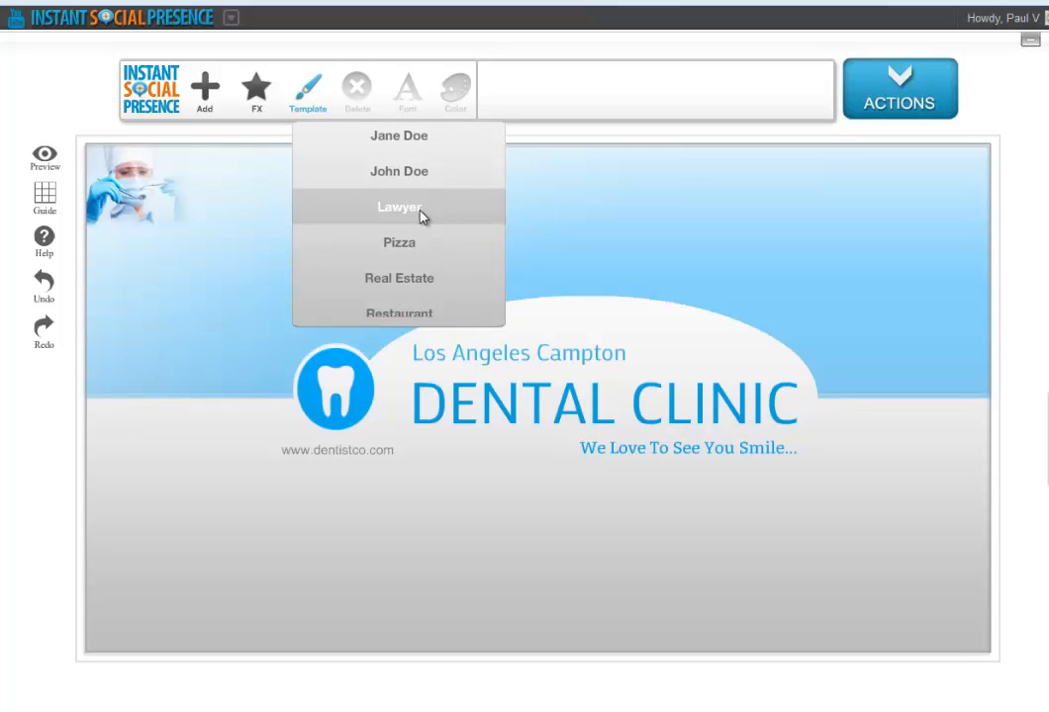
left_click(399, 206)
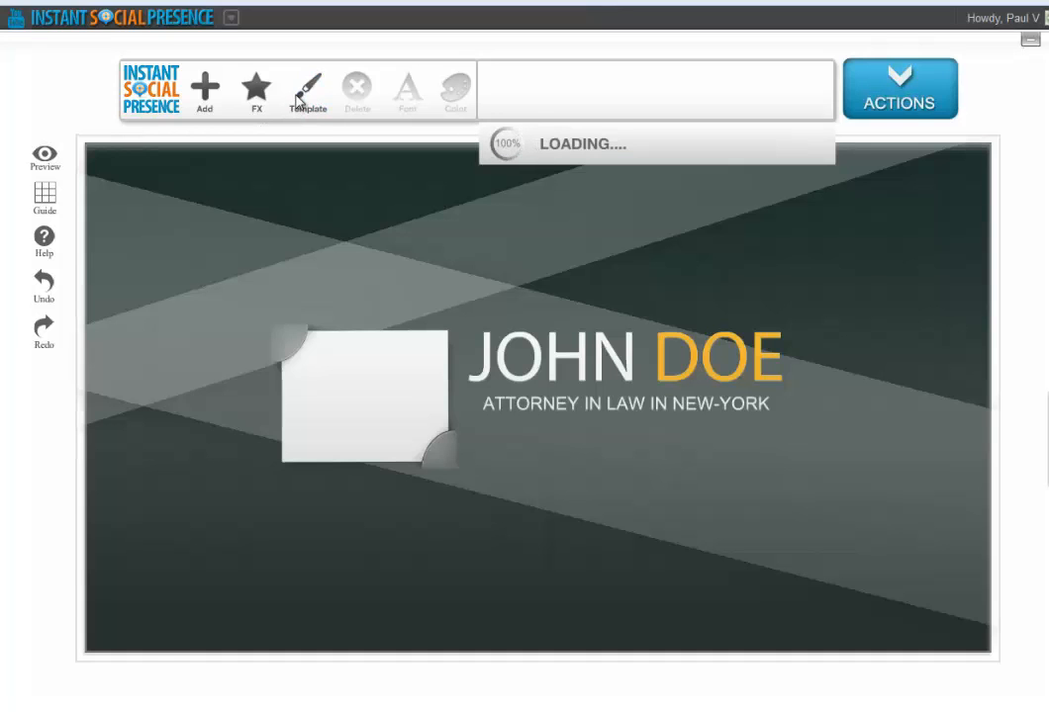
left_click(306, 89)
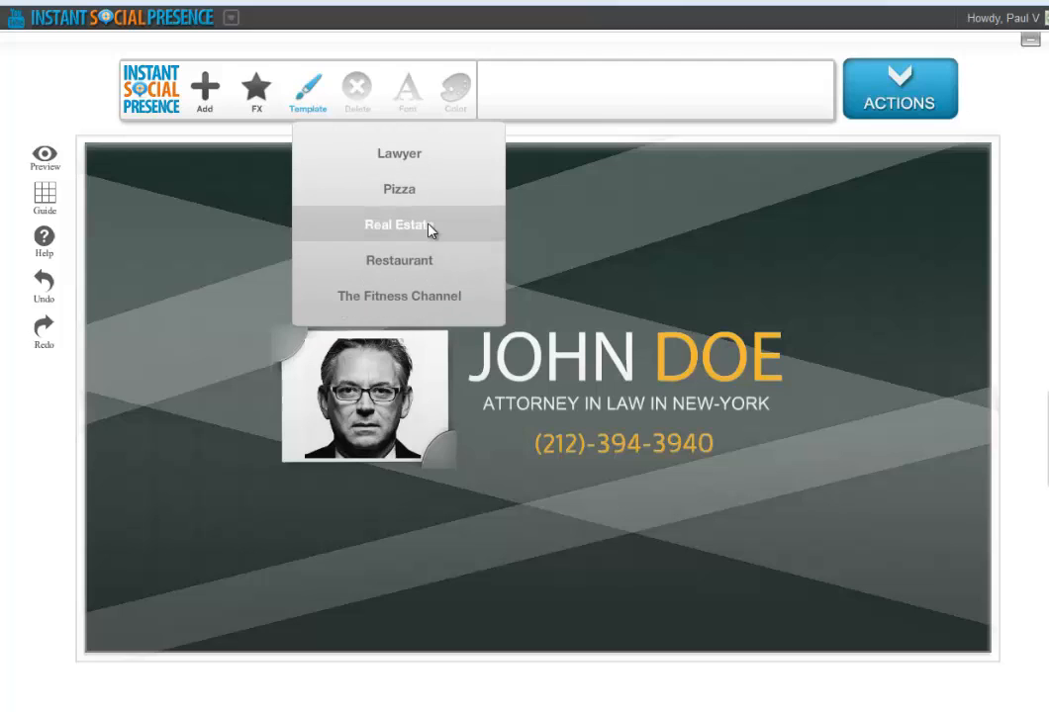
left_click(399, 224)
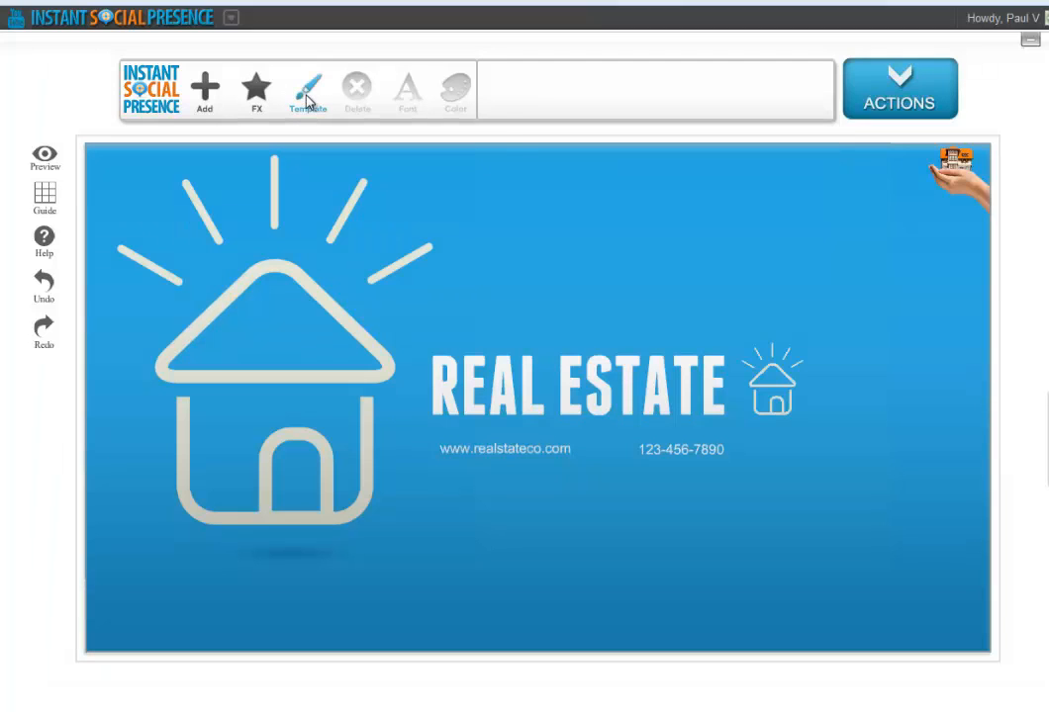
left_click(307, 89)
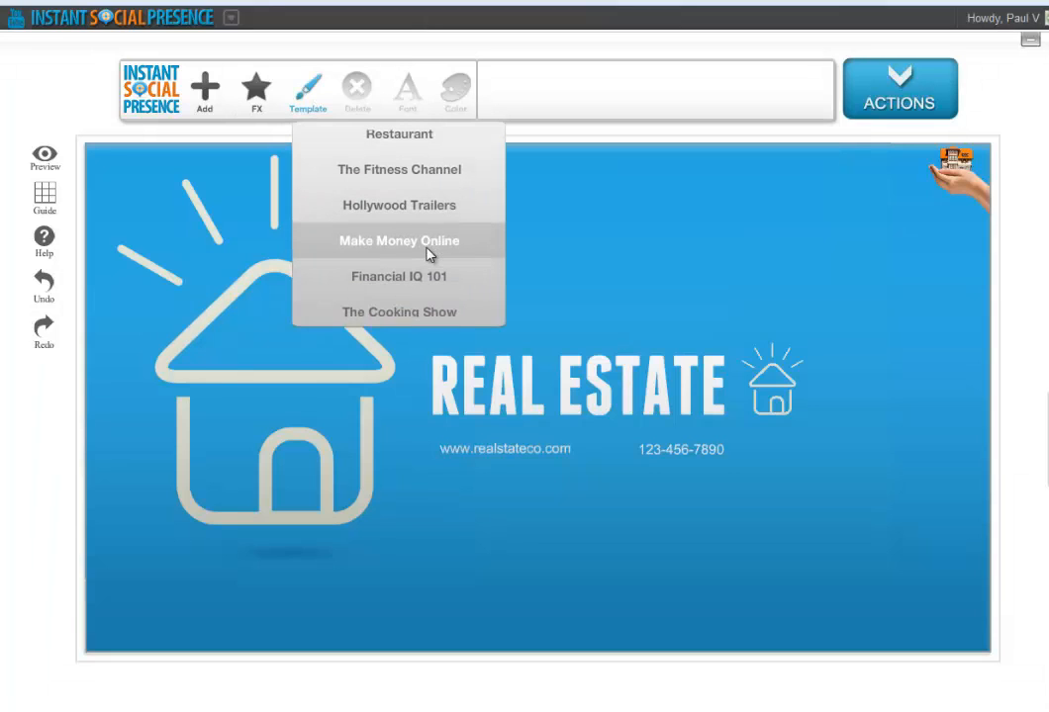
- Load the Make Money Online template with stars, computer icon and MY NEW CHANNEL
left_click(397, 241)
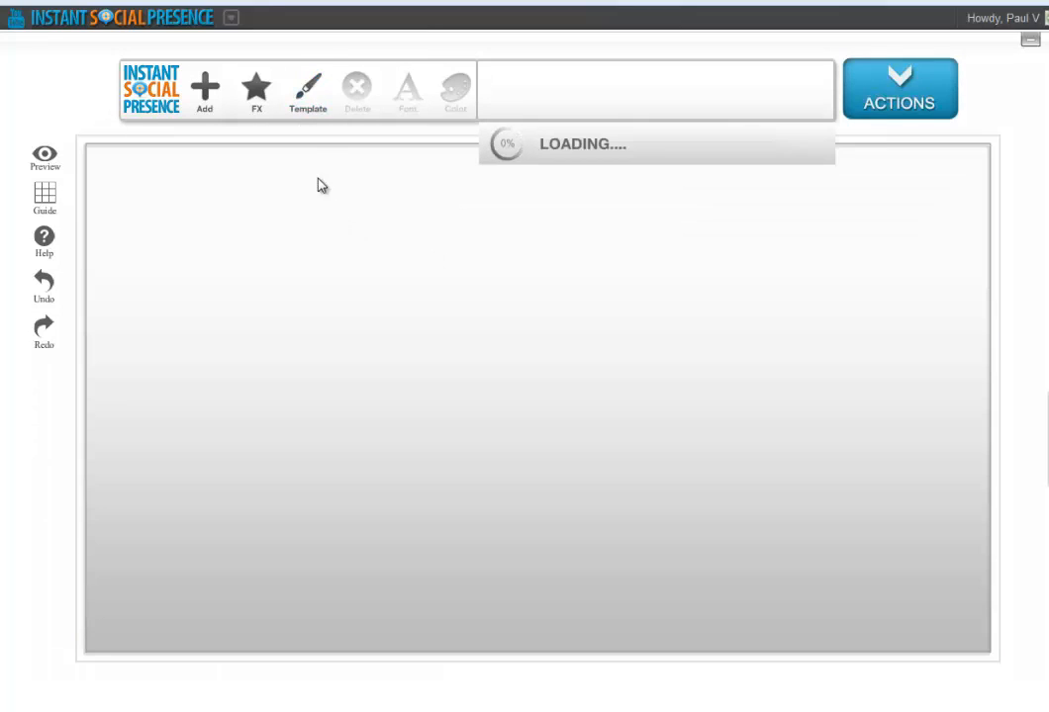
mouse_move(310, 136)
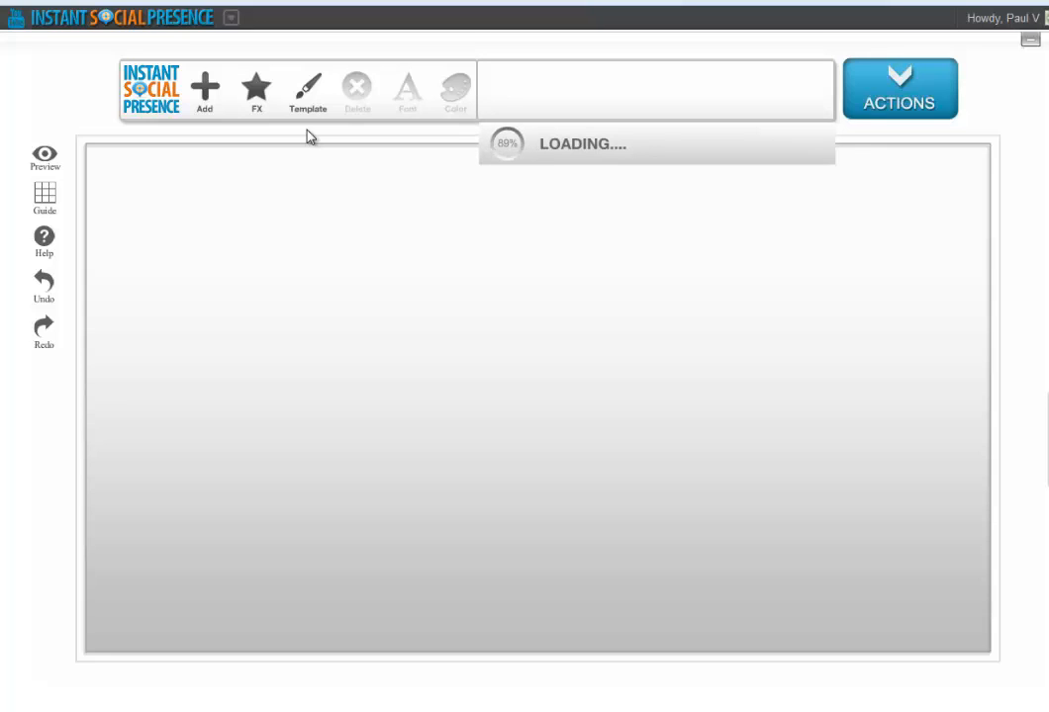
left_click(306, 90)
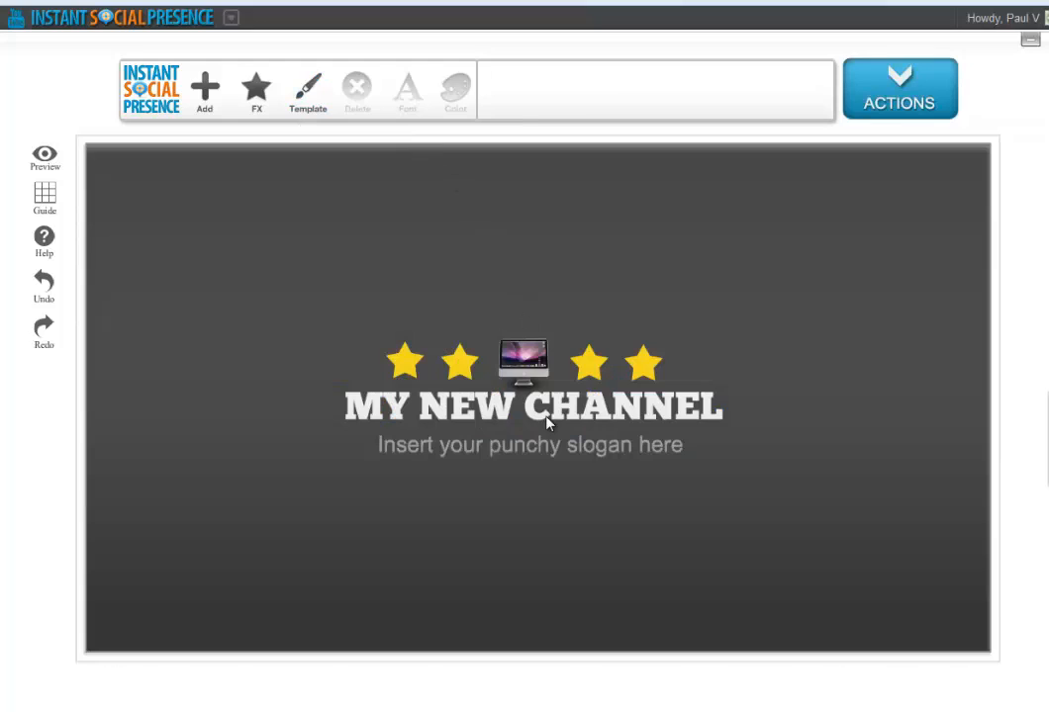
- Change the headline text from 'MY NEW CHANNEL' to 'Easy Video Payday'
left_click(532, 407)
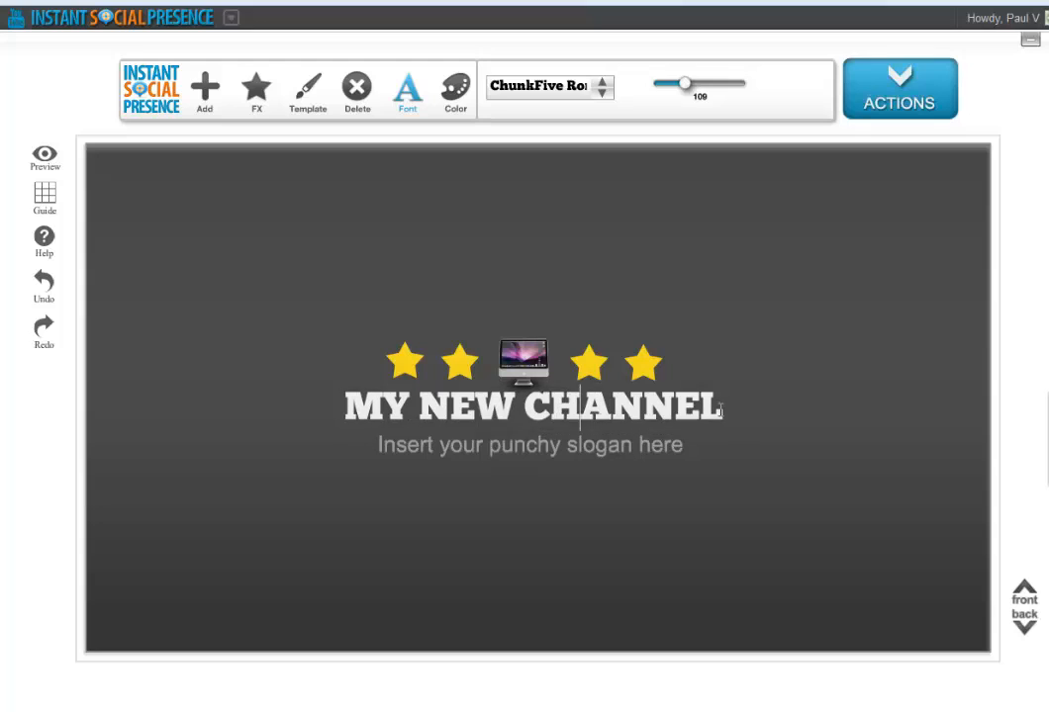
left_click(532, 406)
type("E")
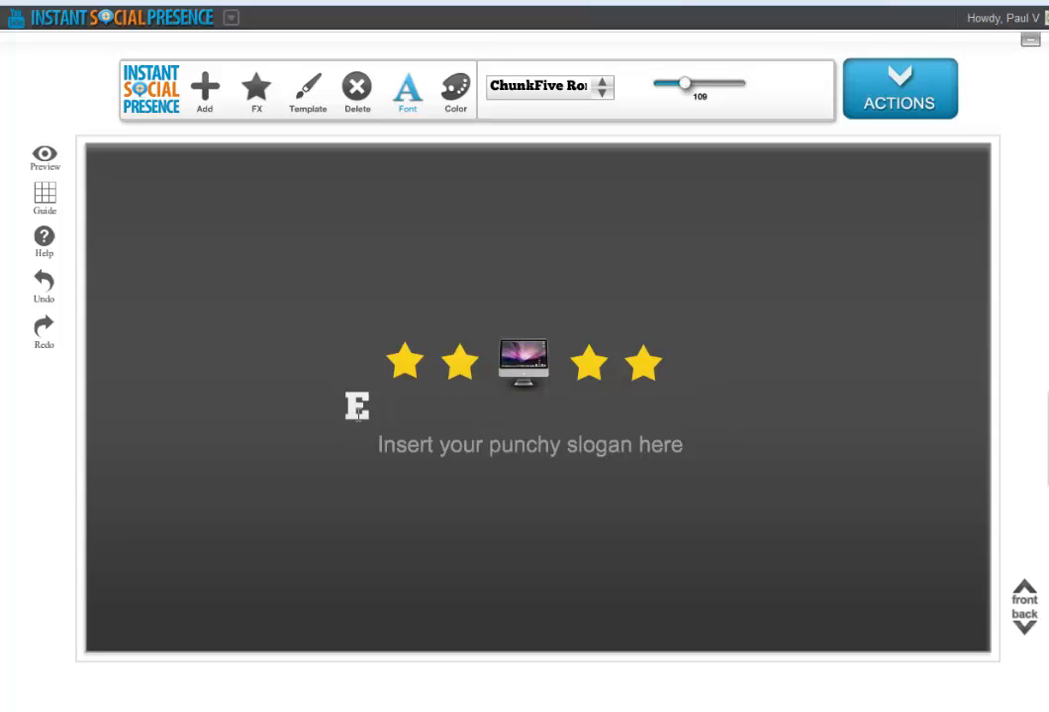
type("asy")
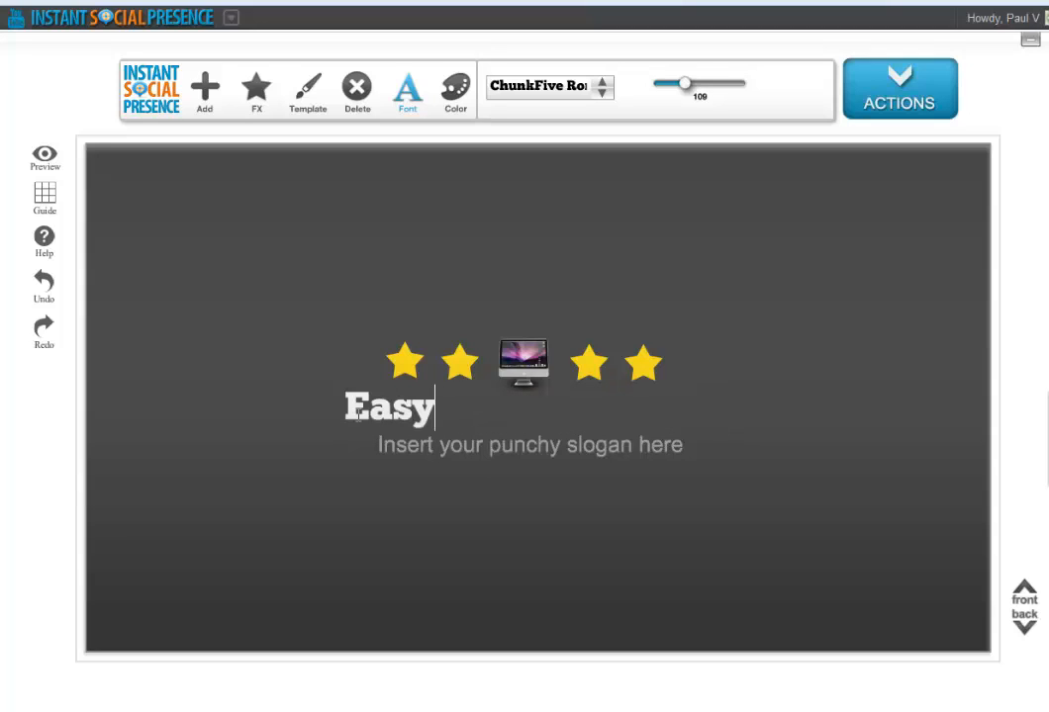
type("Video Payday")
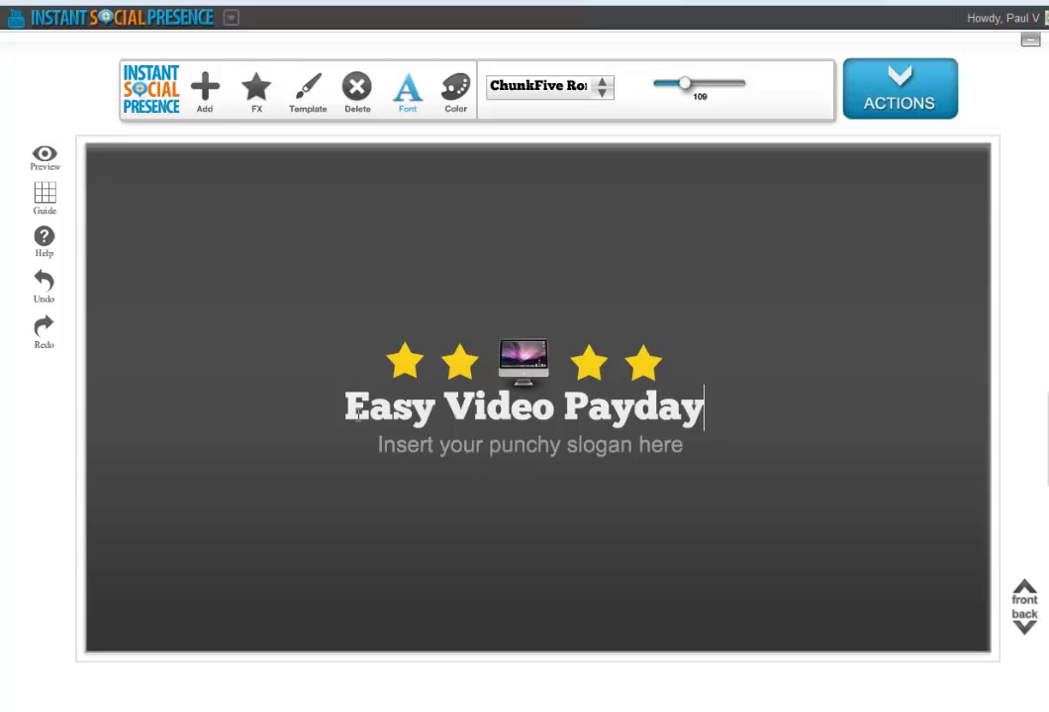
left_click(530, 445)
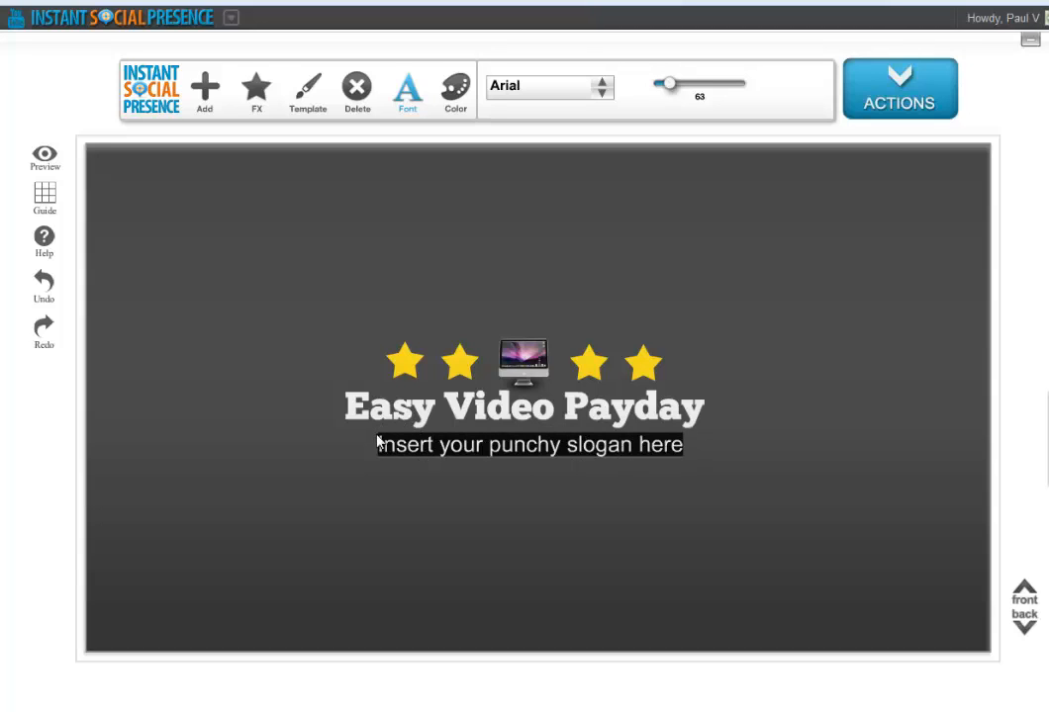
- Type the slogan 'How I make over $5k a month with videos' below the headline
type("How I make over")
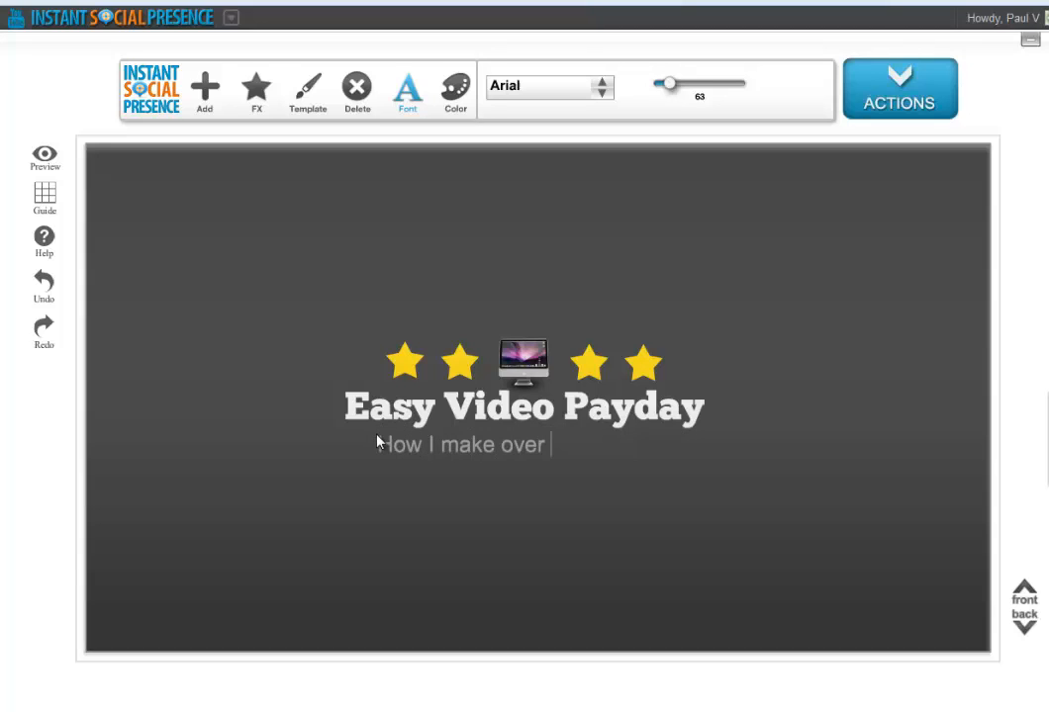
type("$5k a m")
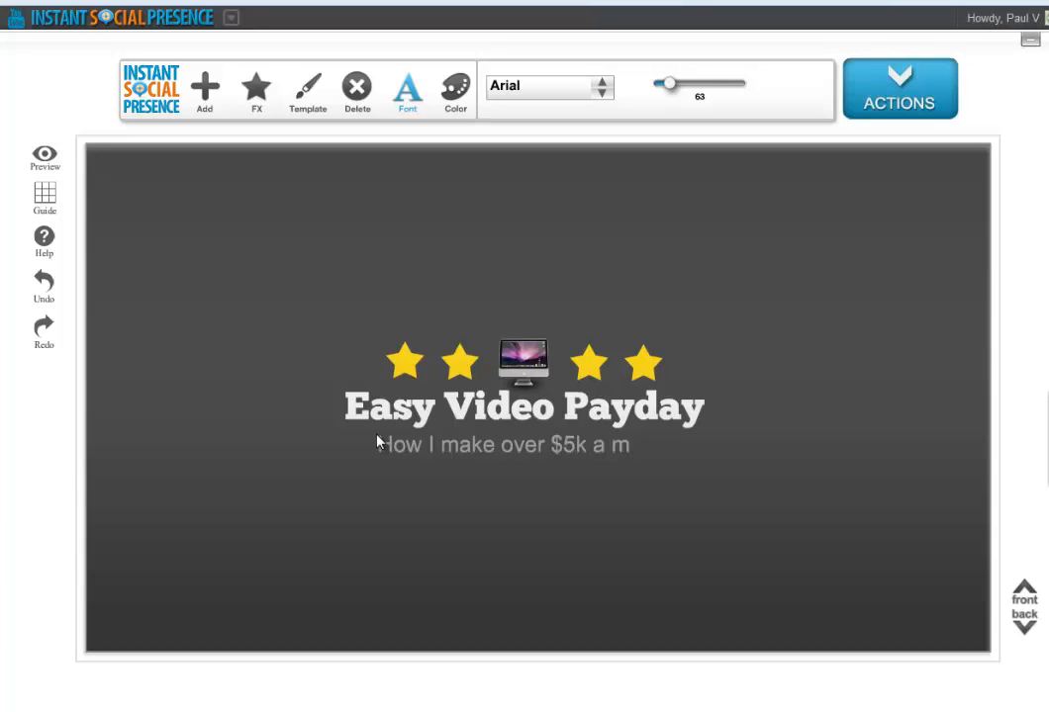
type("onth")
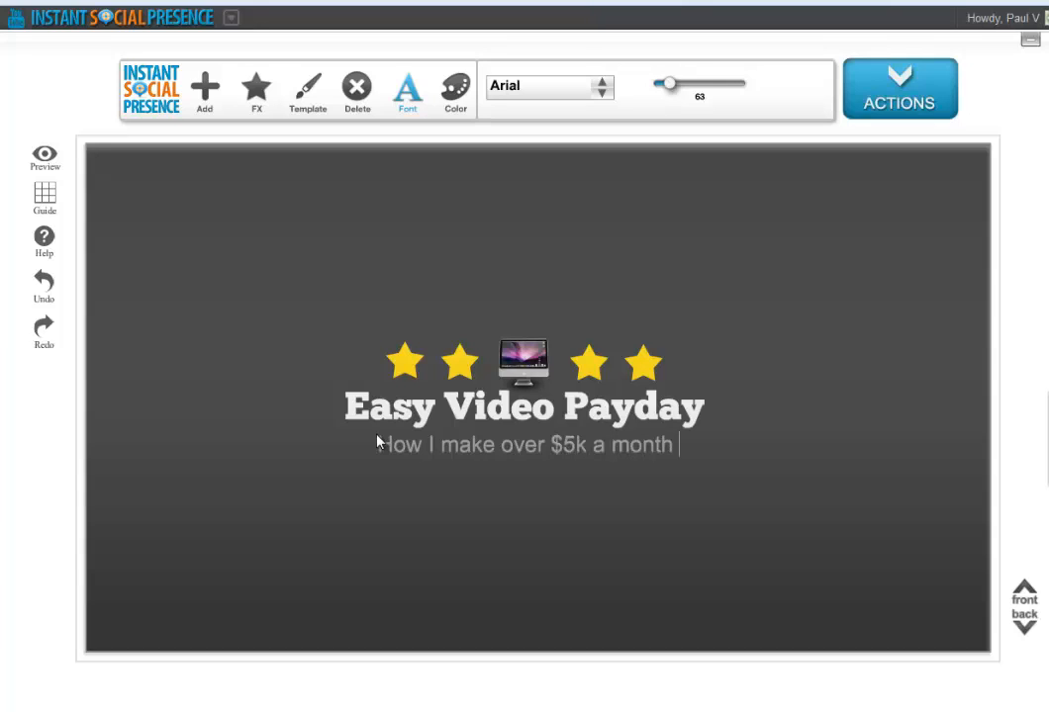
type("with videos")
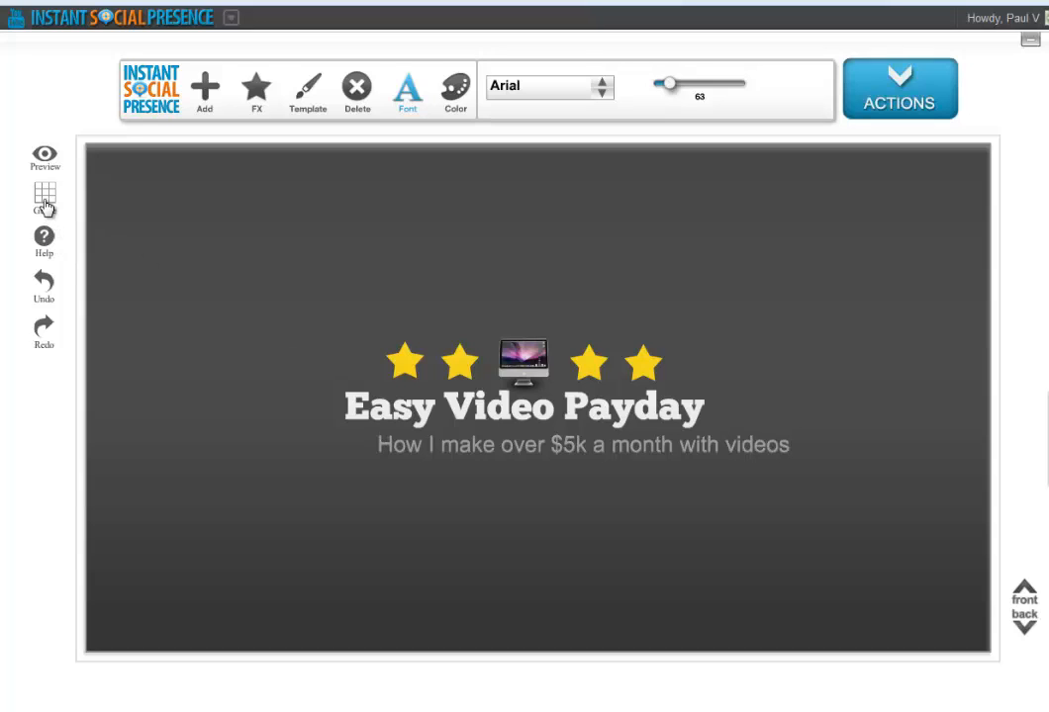
- Show the screen-size layout guides and select the monitor icon above the title
left_click(44, 193)
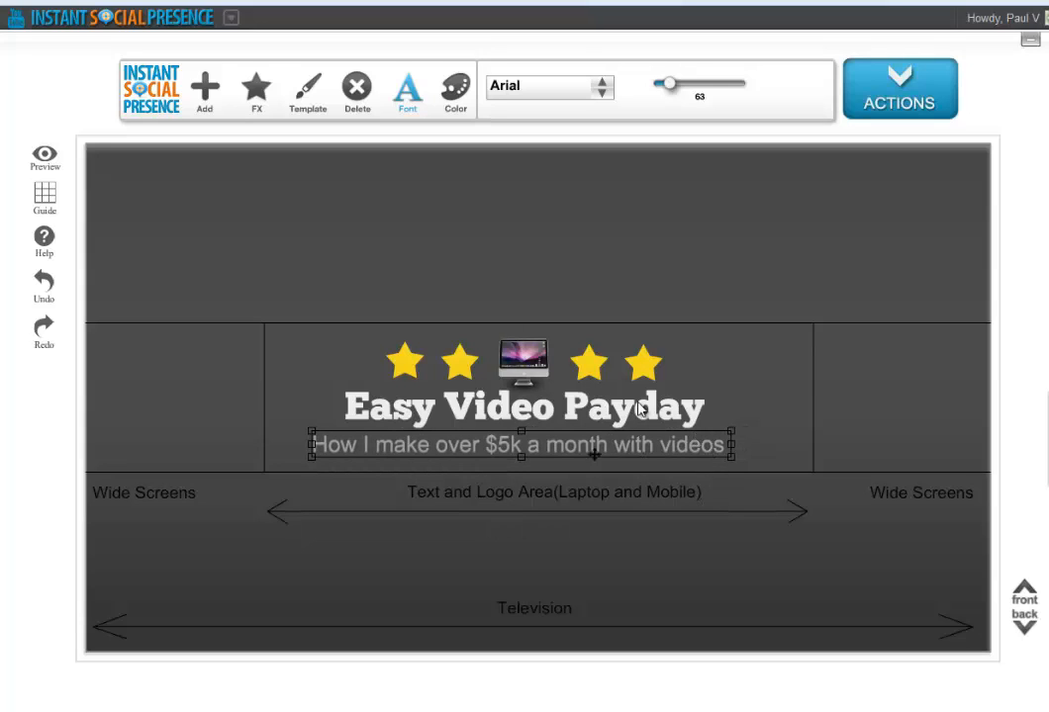
mouse_move(419, 350)
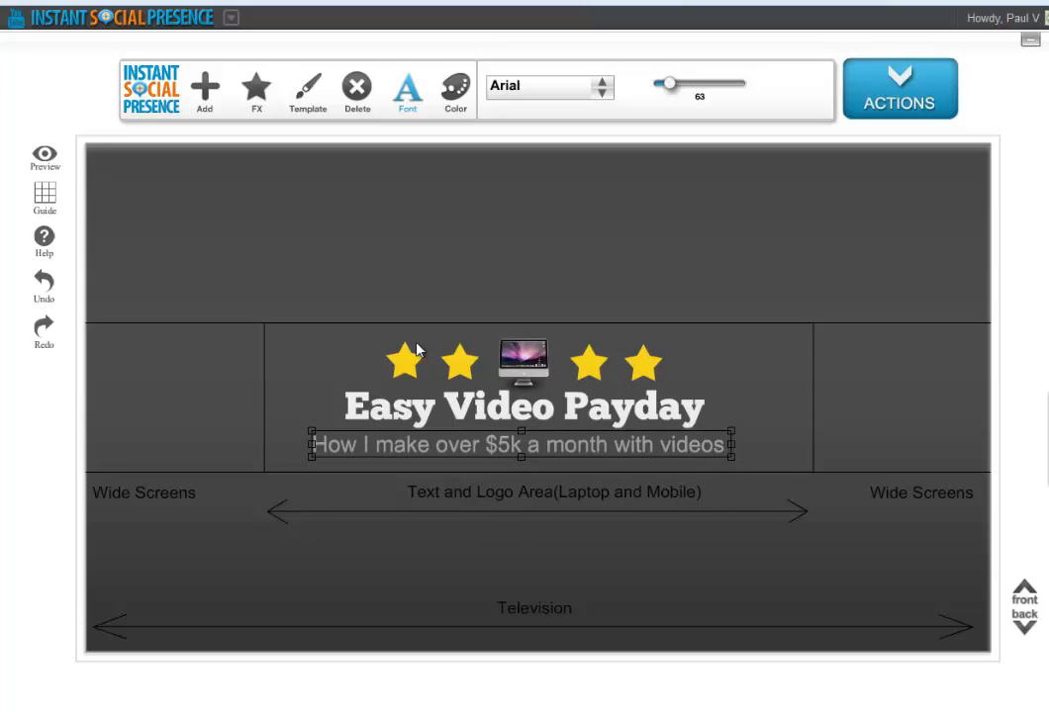
mouse_move(319, 339)
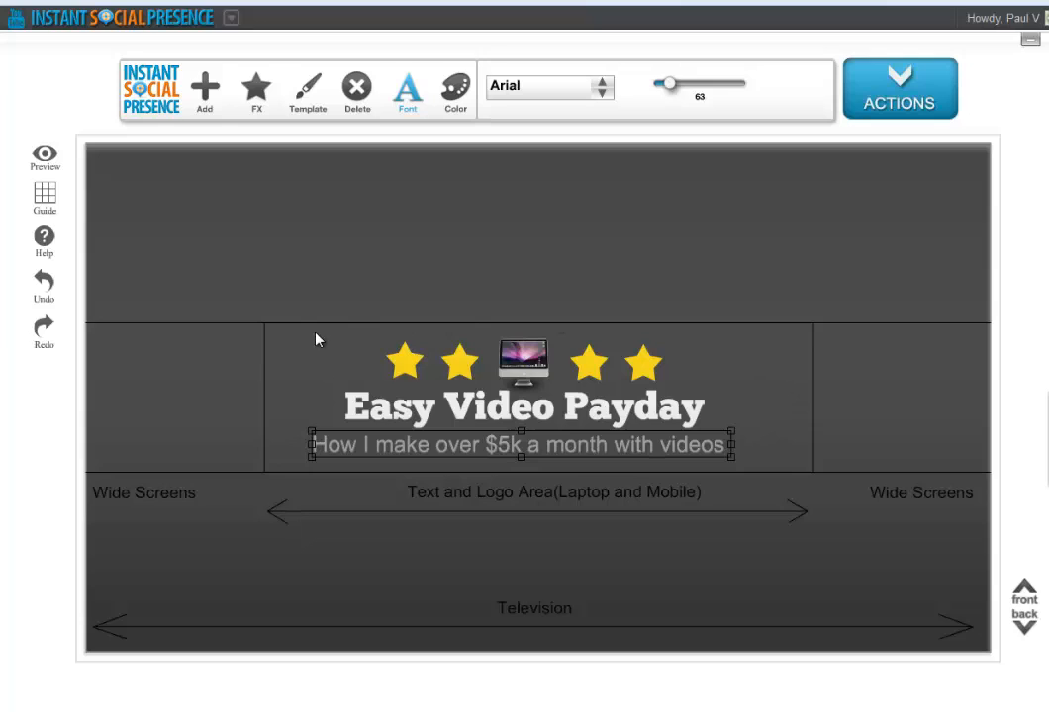
mouse_move(778, 377)
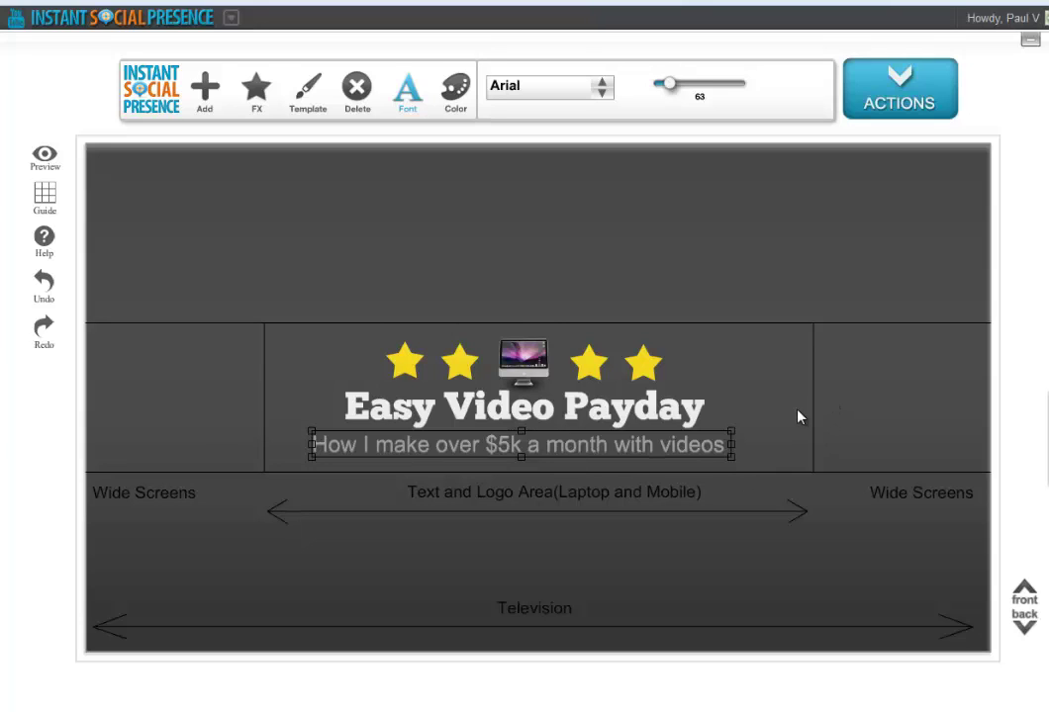
left_click(522, 361)
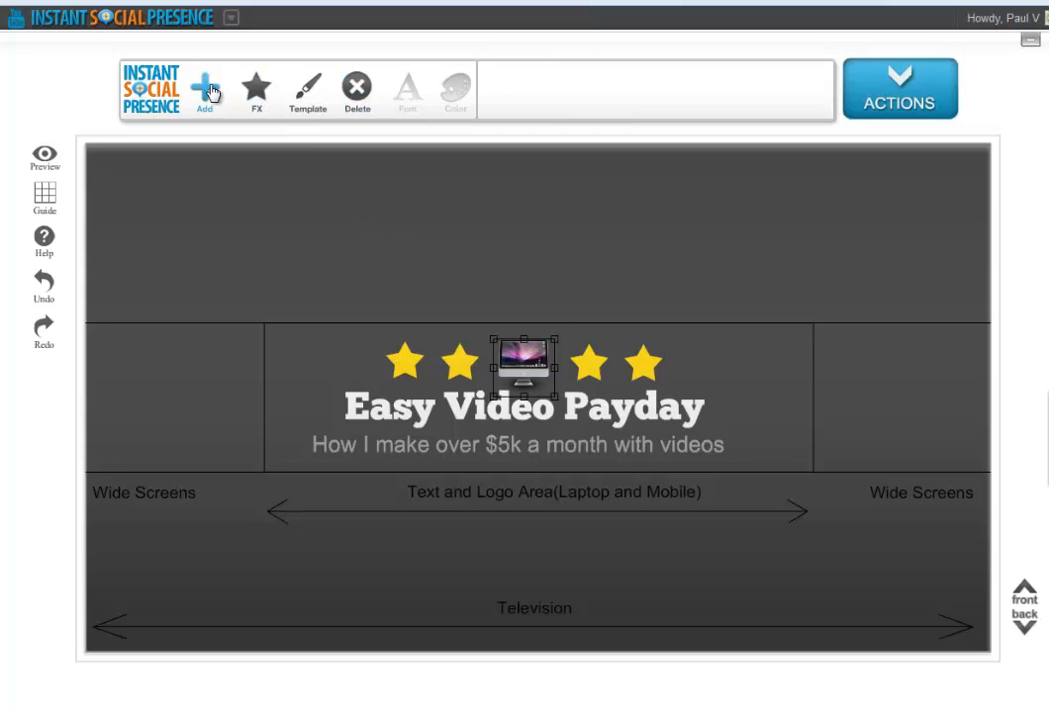
- Add a starburst shape and enlarge it beside the Easy Video Payday title
left_click(205, 89)
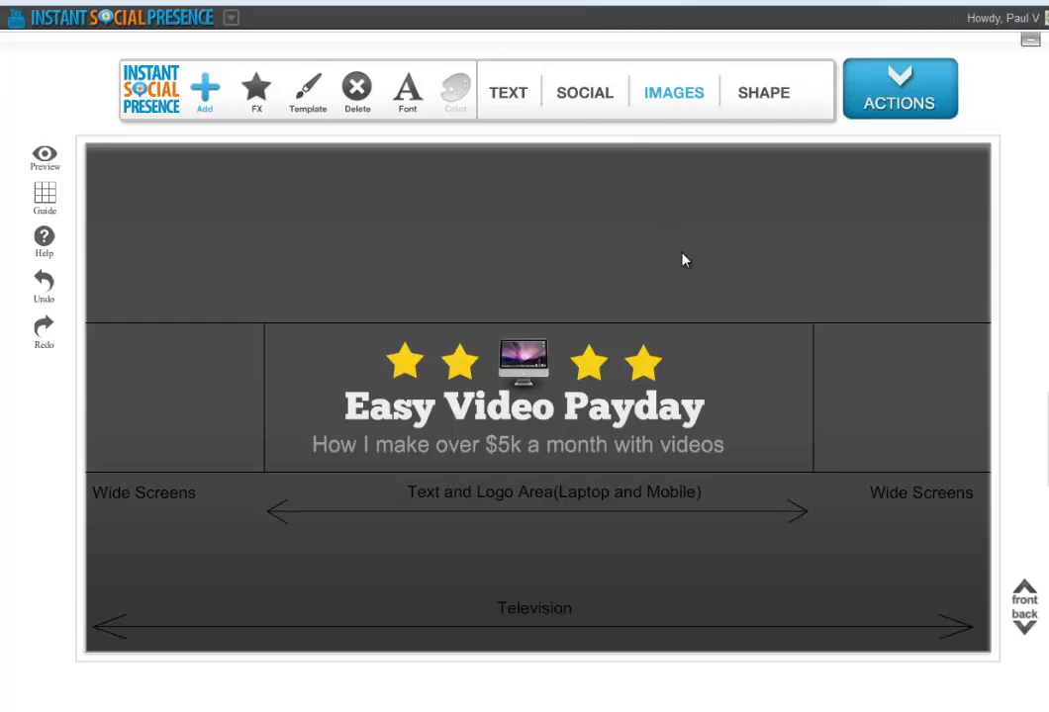
left_click(762, 92)
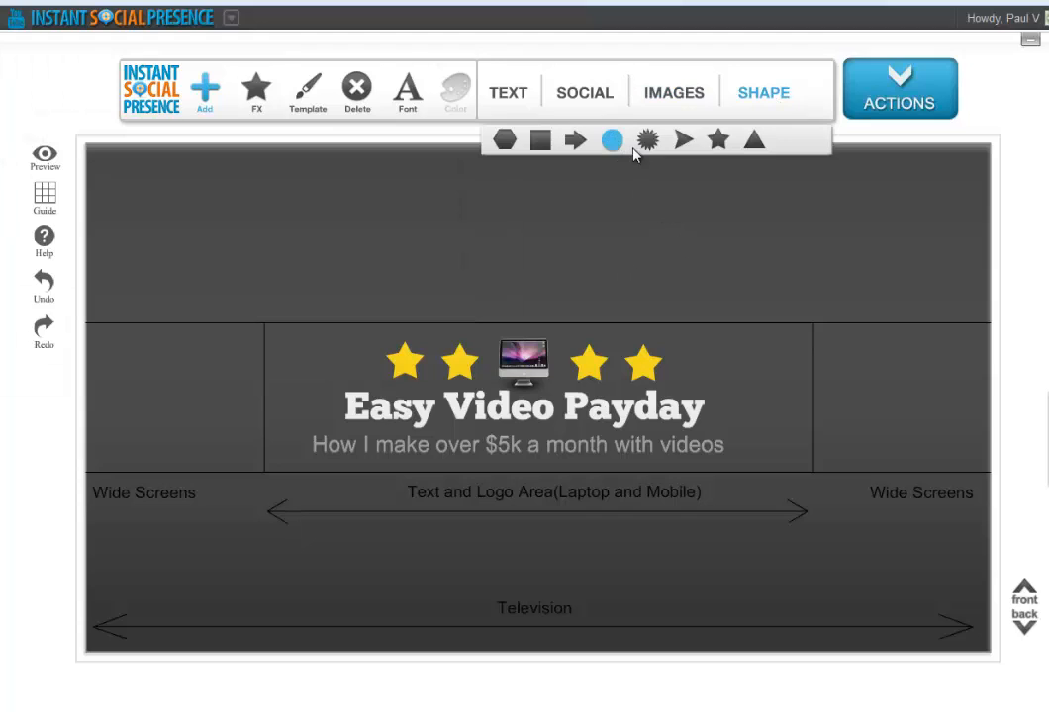
left_click(717, 140)
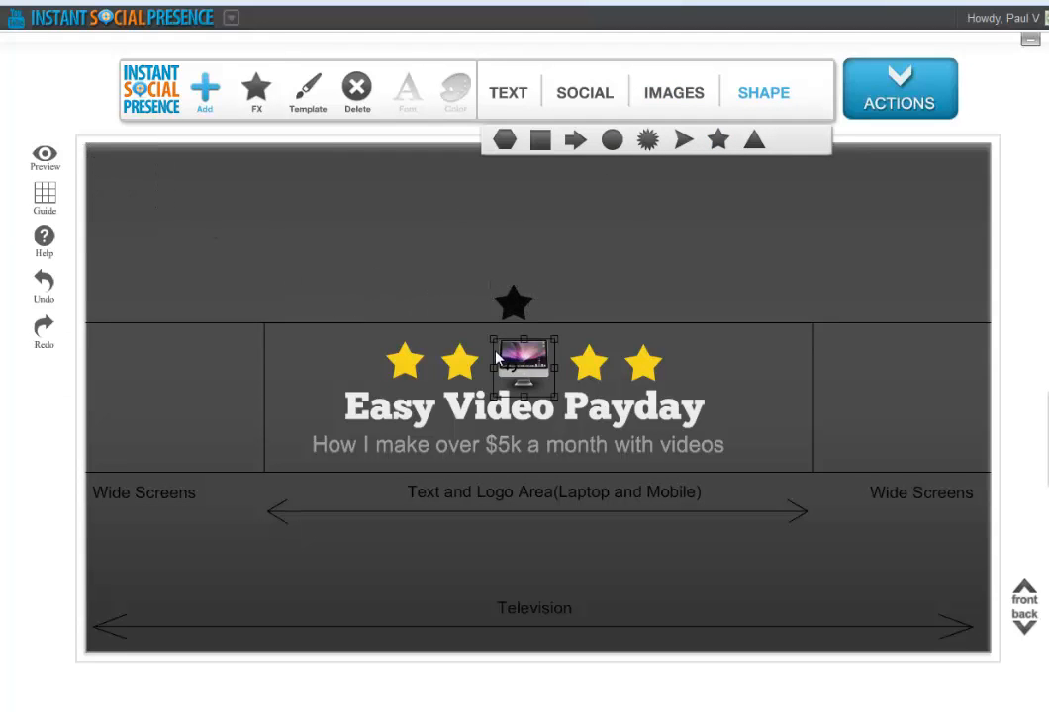
left_click(647, 140)
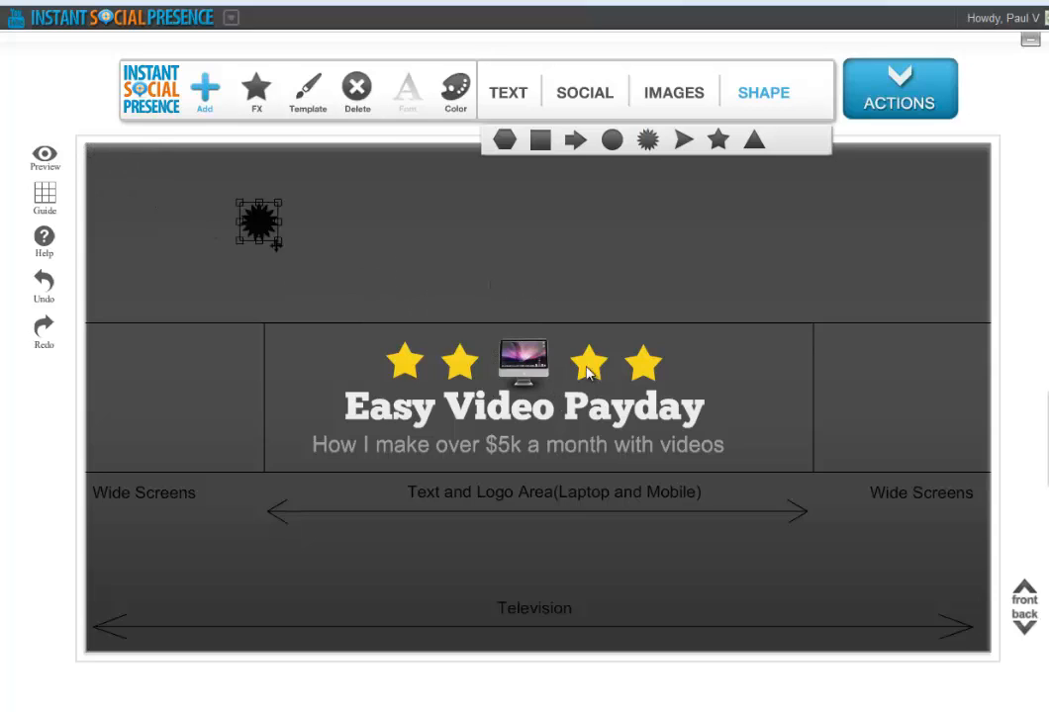
left_click_drag(260, 224, 745, 368)
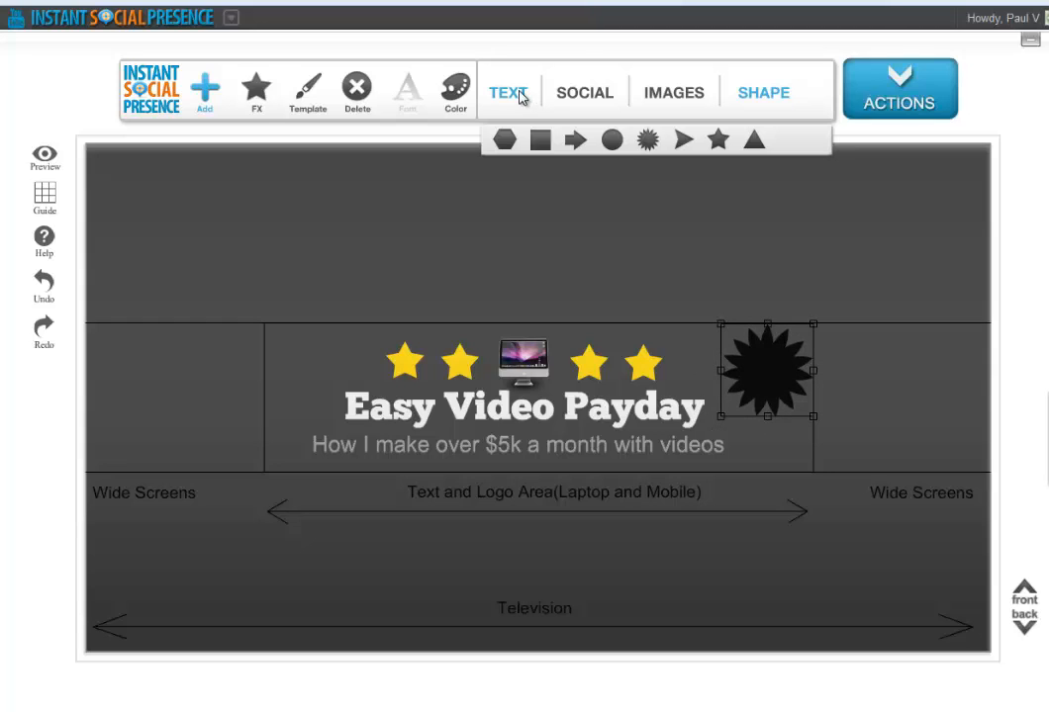
- Add a smaller 'Free Report' text label and move it onto the starburst
left_click(509, 92)
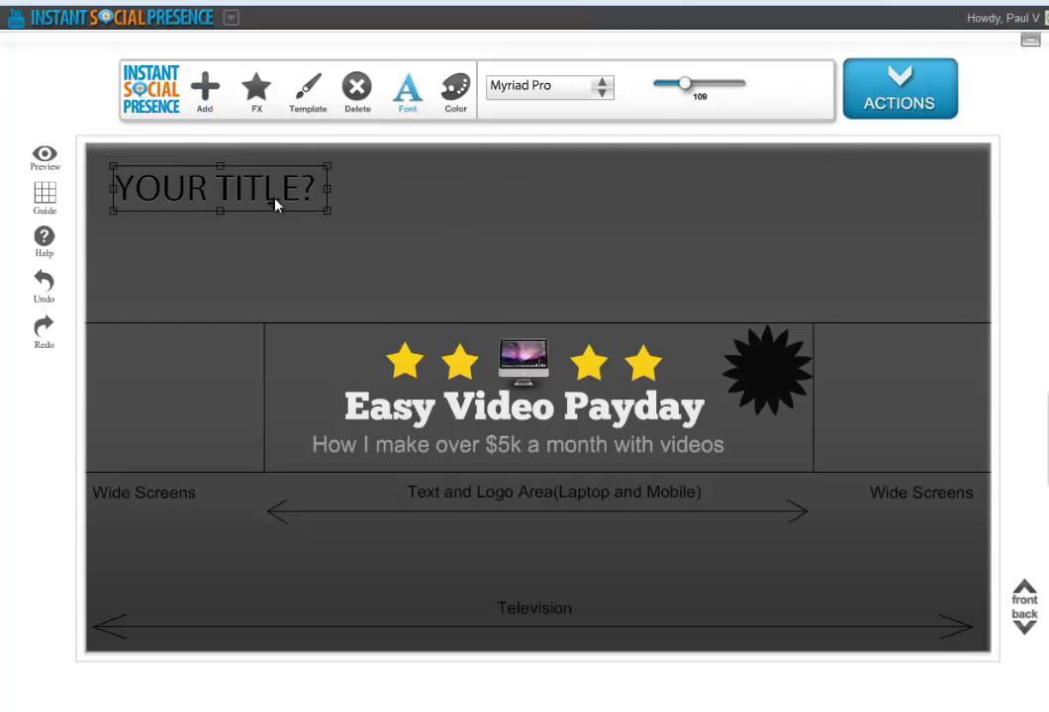
left_click_drag(220, 187, 482, 277)
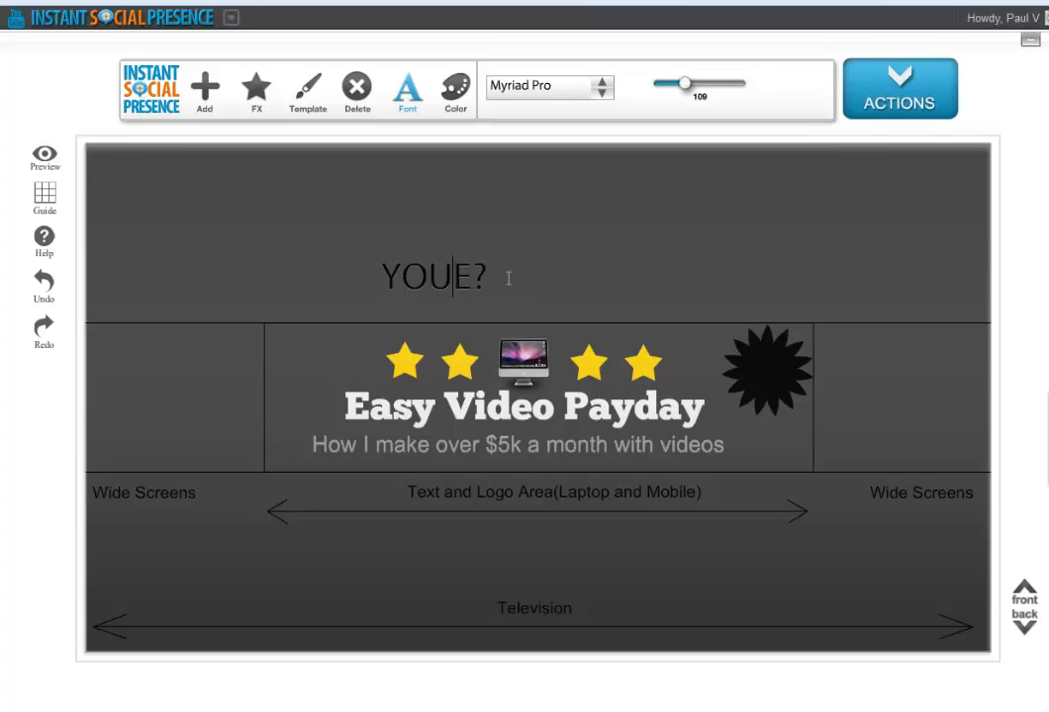
type("Free")
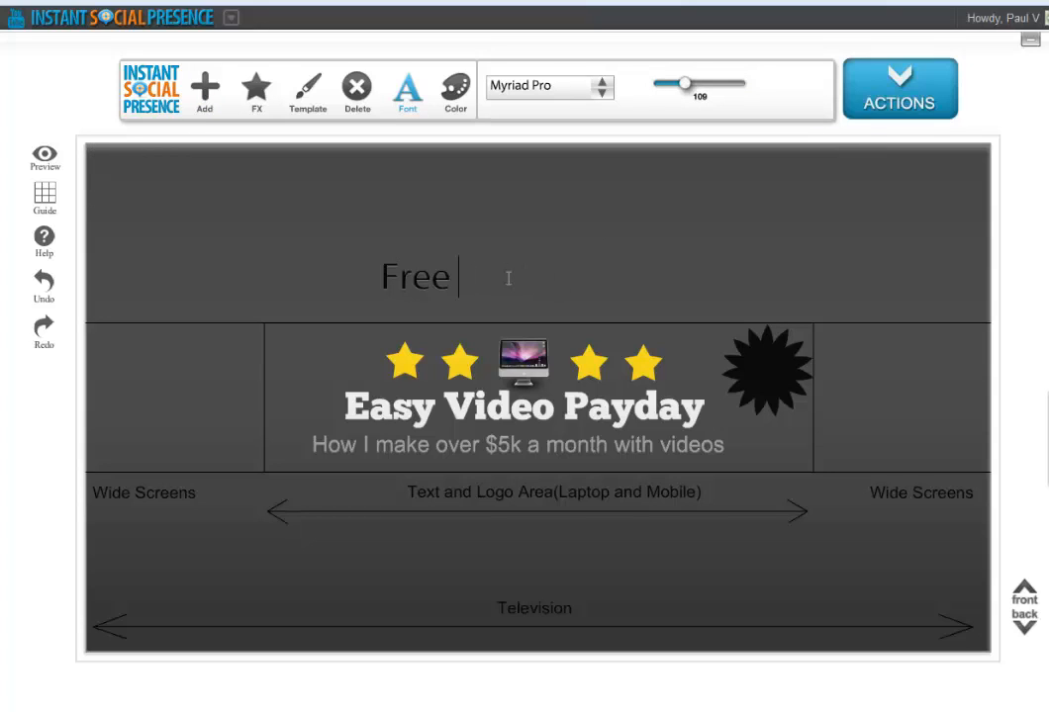
type("Report")
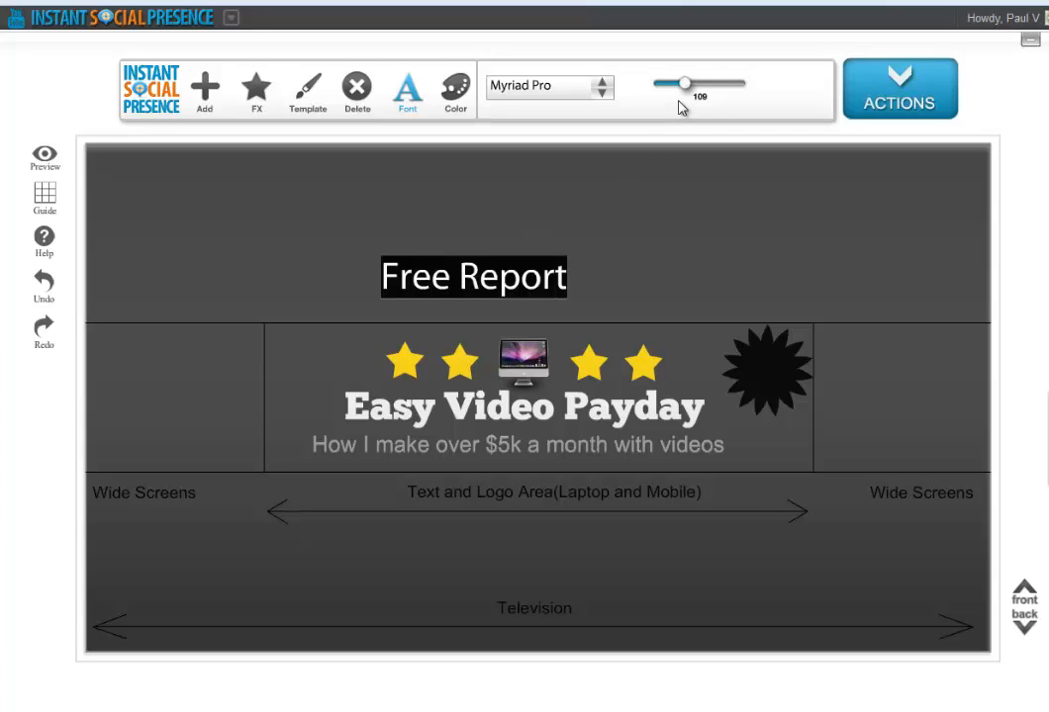
mouse_move(550, 120)
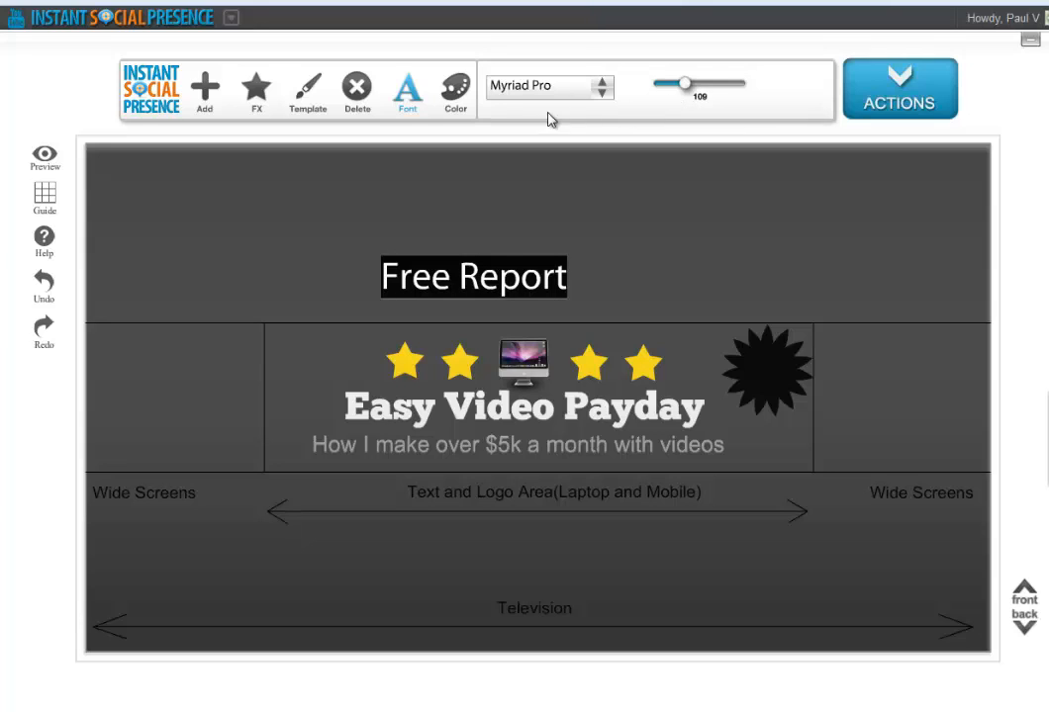
left_click_drag(686, 83, 668, 83)
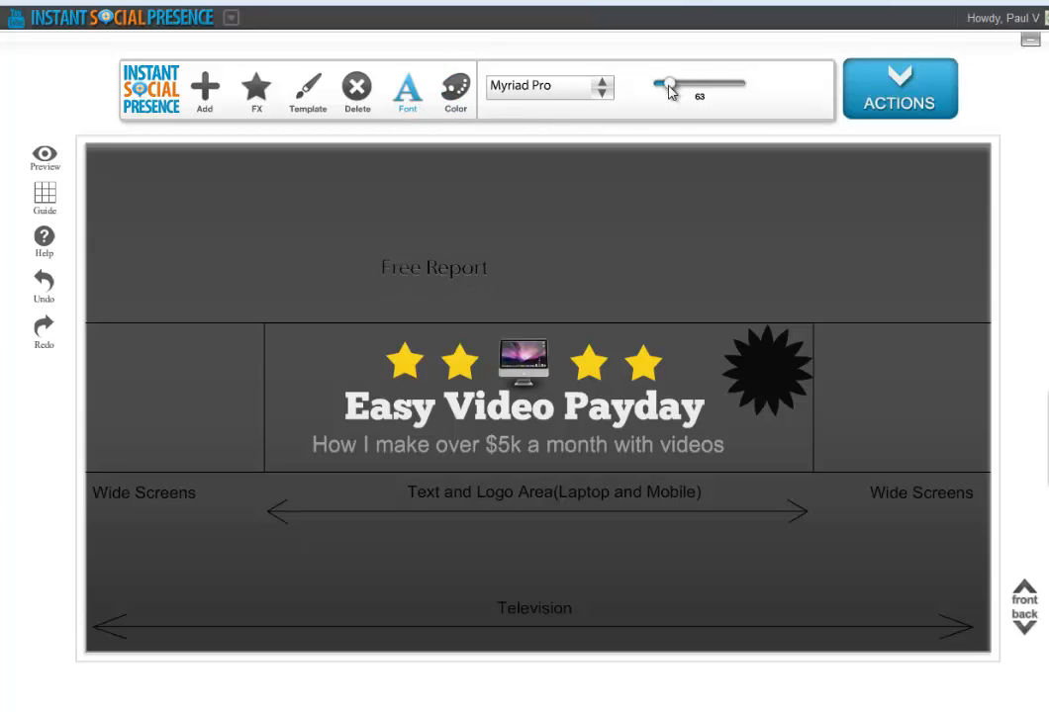
left_click(433, 269)
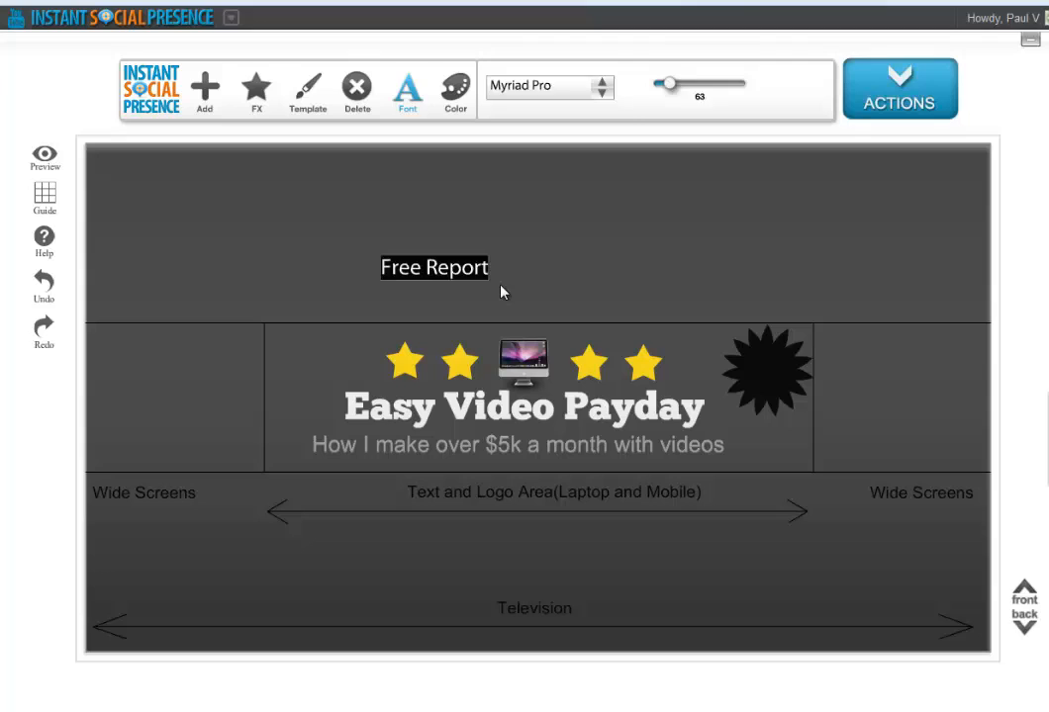
left_click_drag(434, 267, 742, 370)
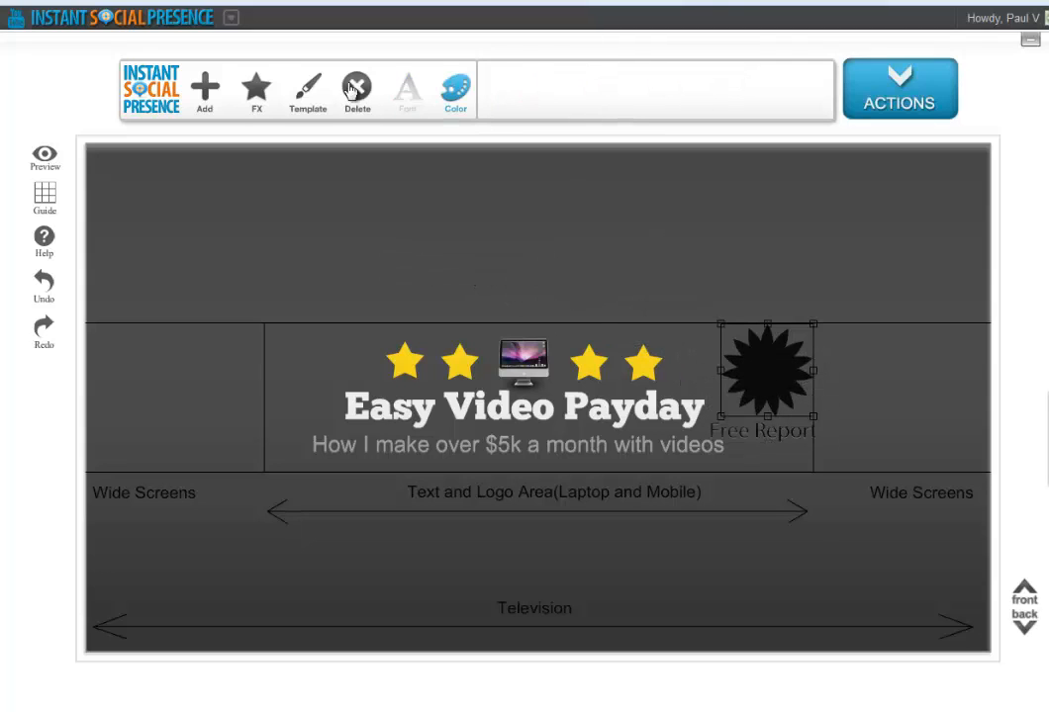
- Color the starburst cream and fit 'Free Report' inside it on two lines
left_click(454, 85)
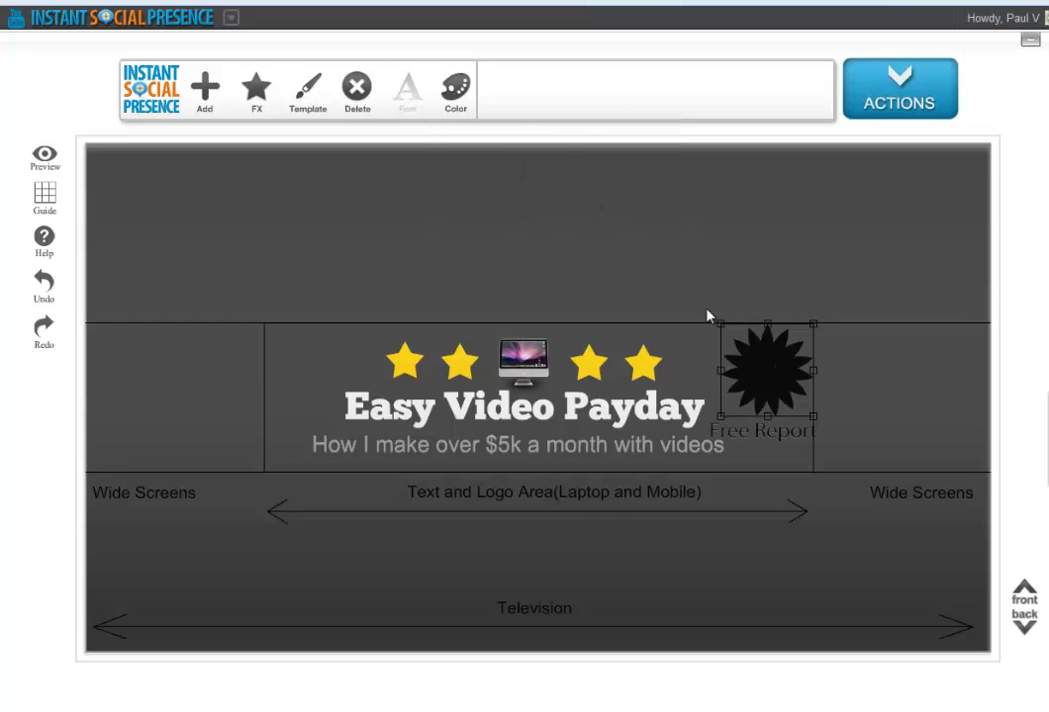
left_click(454, 89)
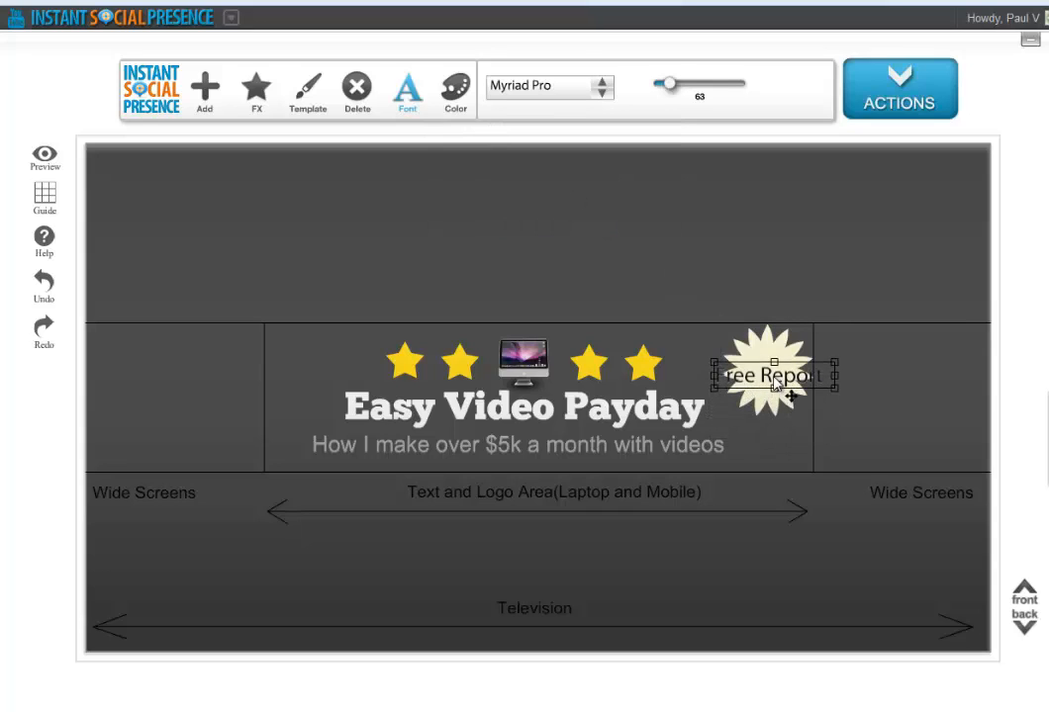
left_click_drag(685, 84, 665, 84)
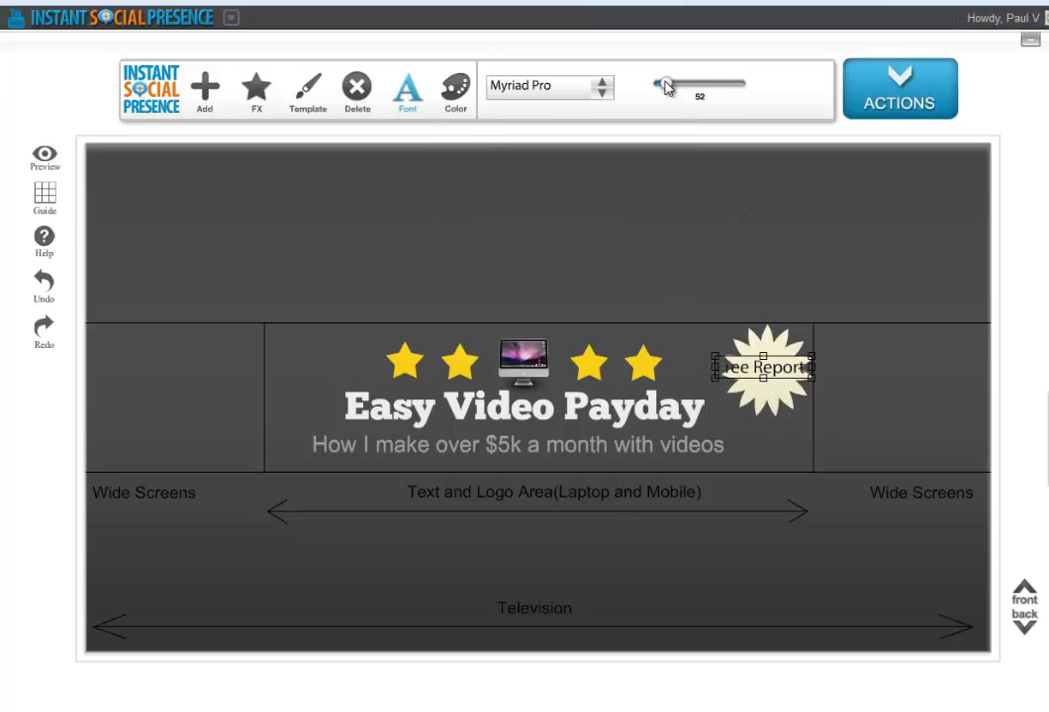
left_click_drag(667, 86, 693, 87)
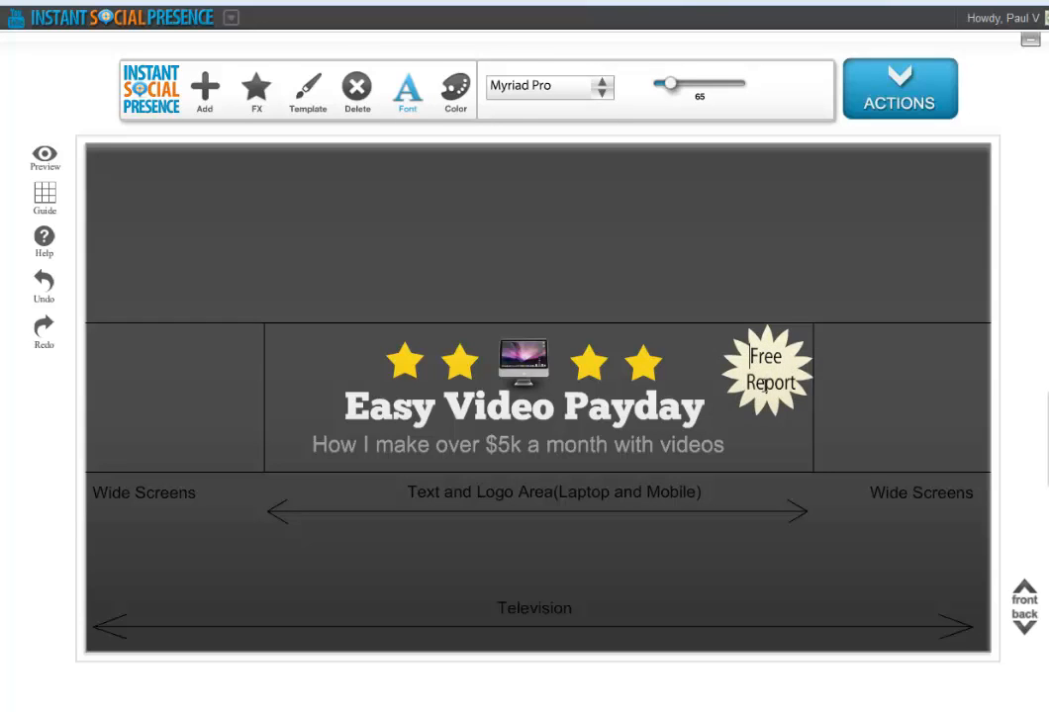
left_click(828, 390)
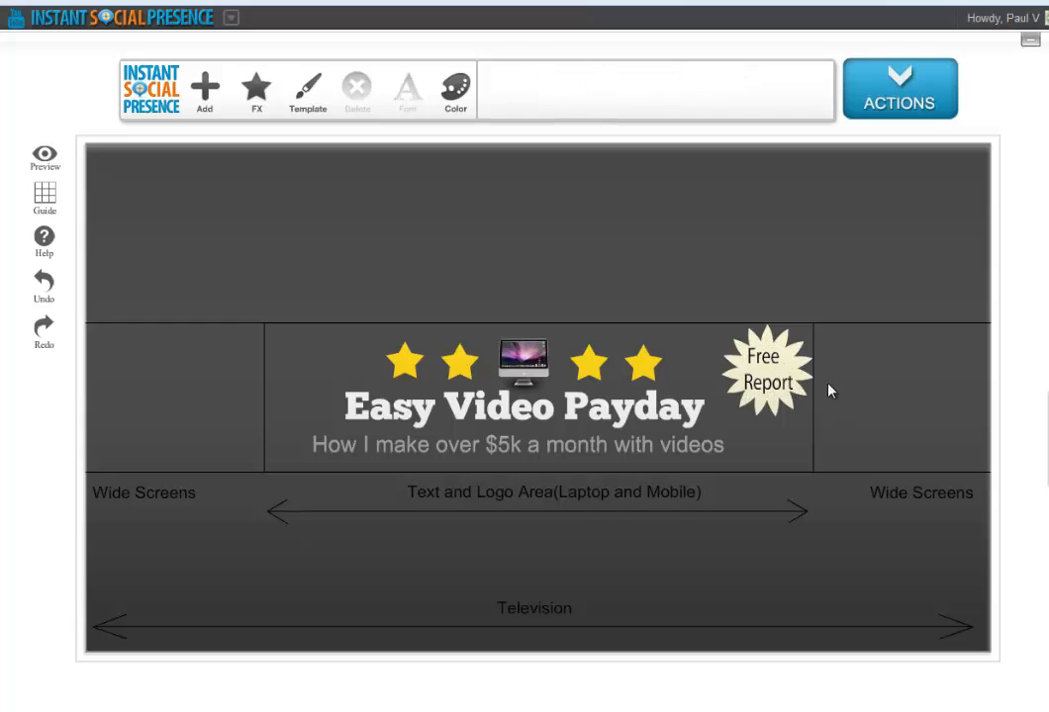
mouse_move(777, 97)
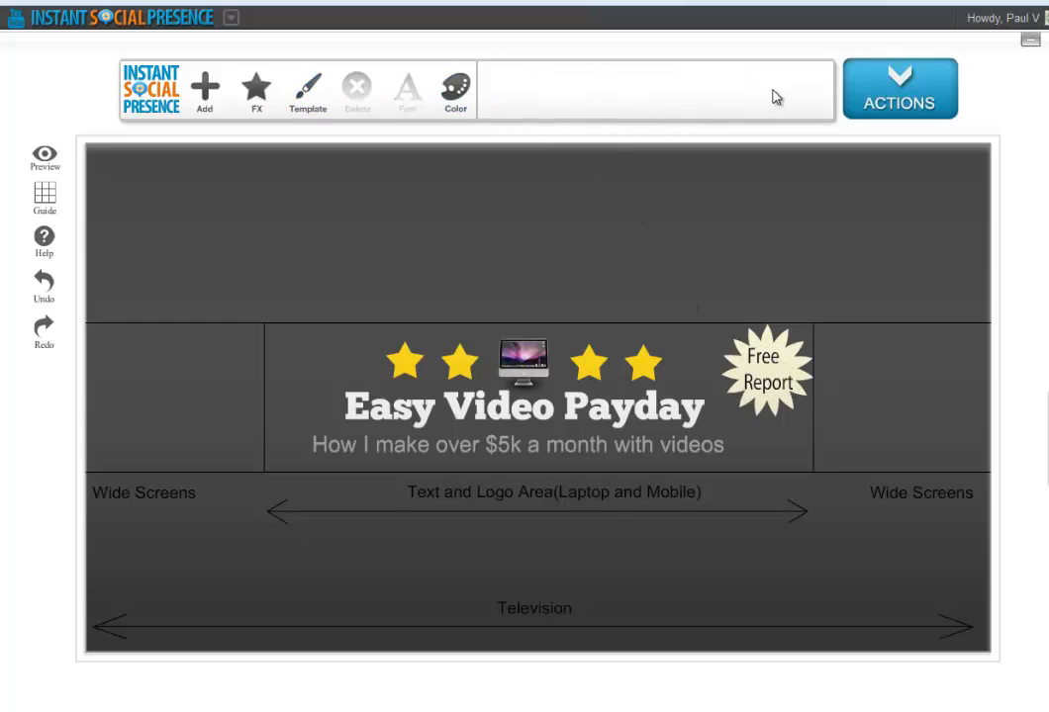
- Add a blue arrow shape pointing down and place it below the starburst
left_click(205, 89)
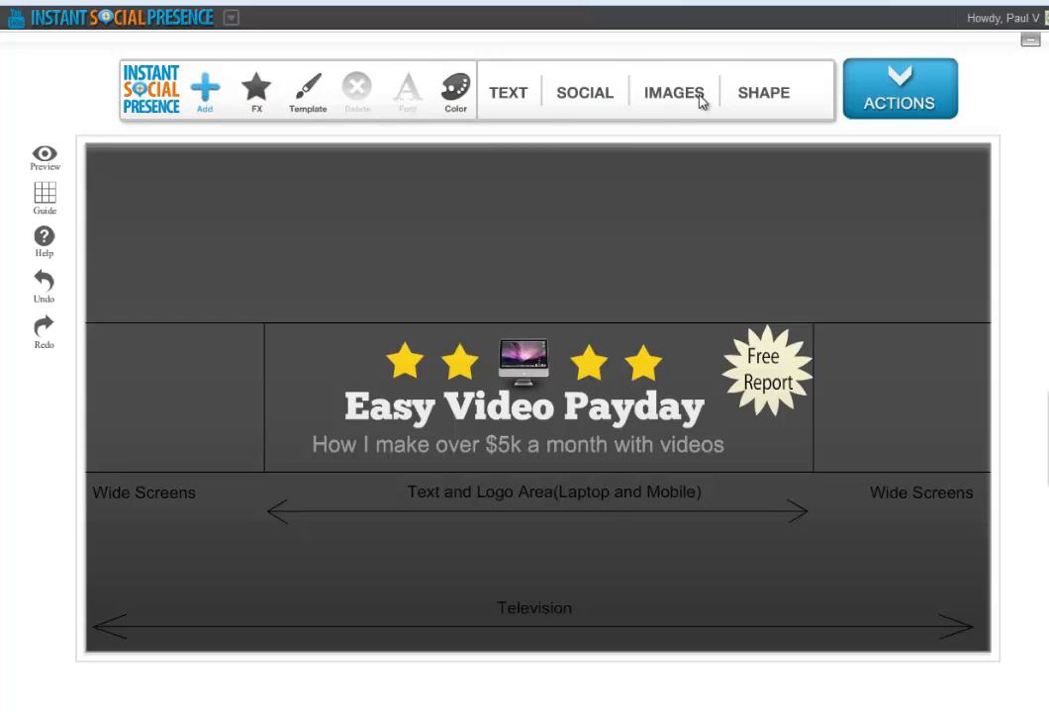
left_click(763, 92)
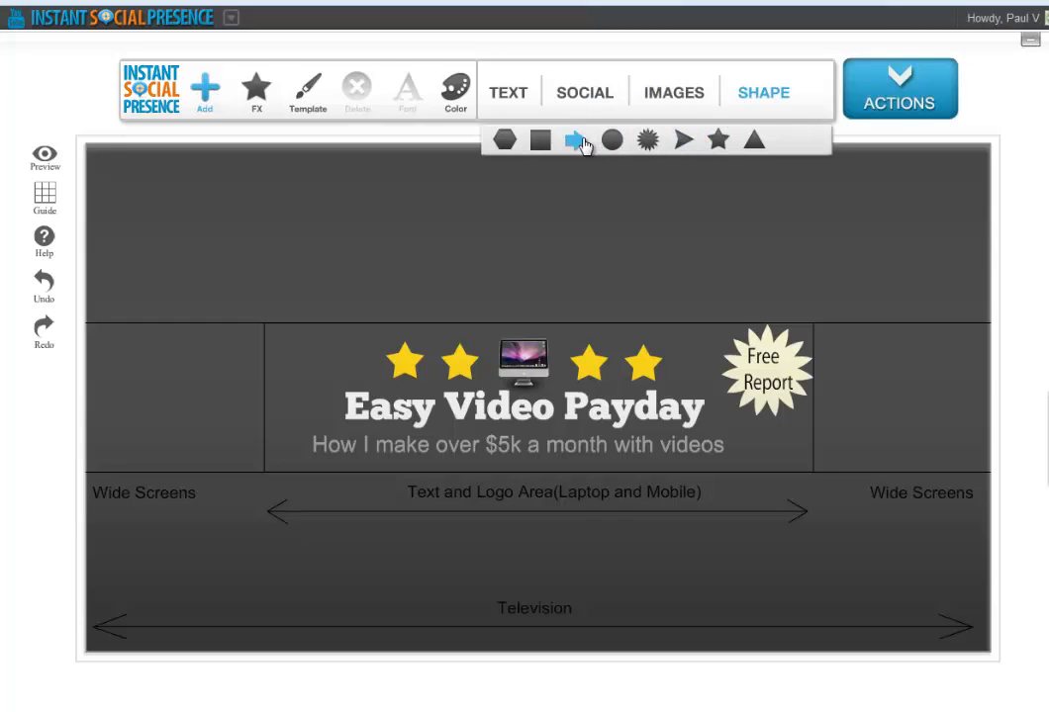
left_click(575, 139)
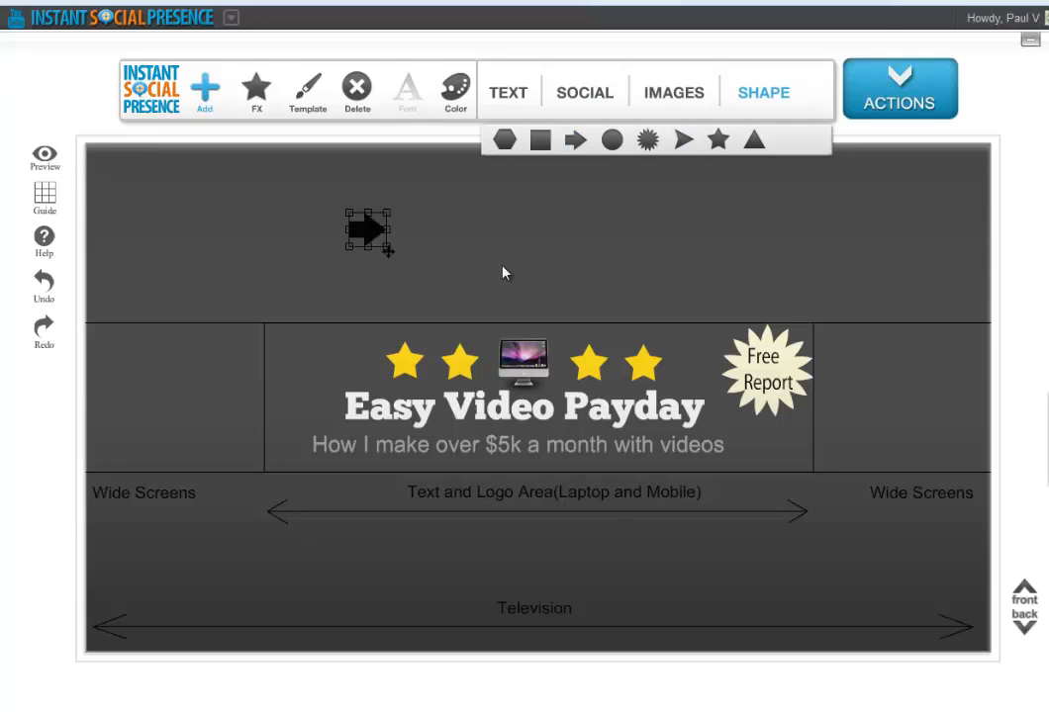
left_click_drag(369, 231, 730, 297)
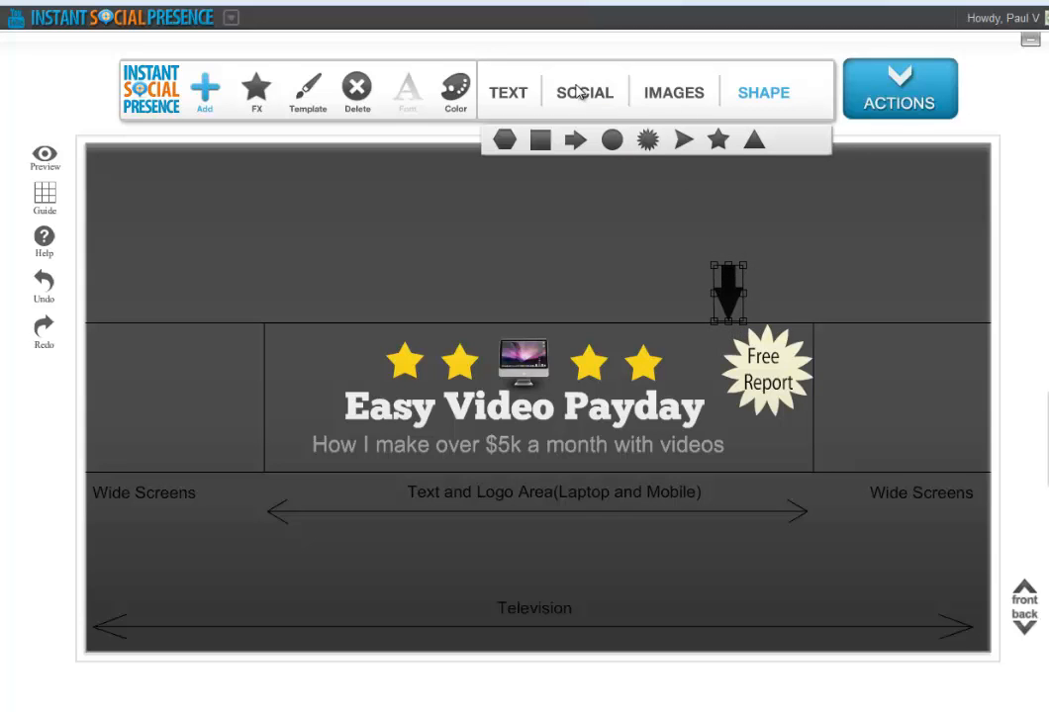
left_click(727, 291)
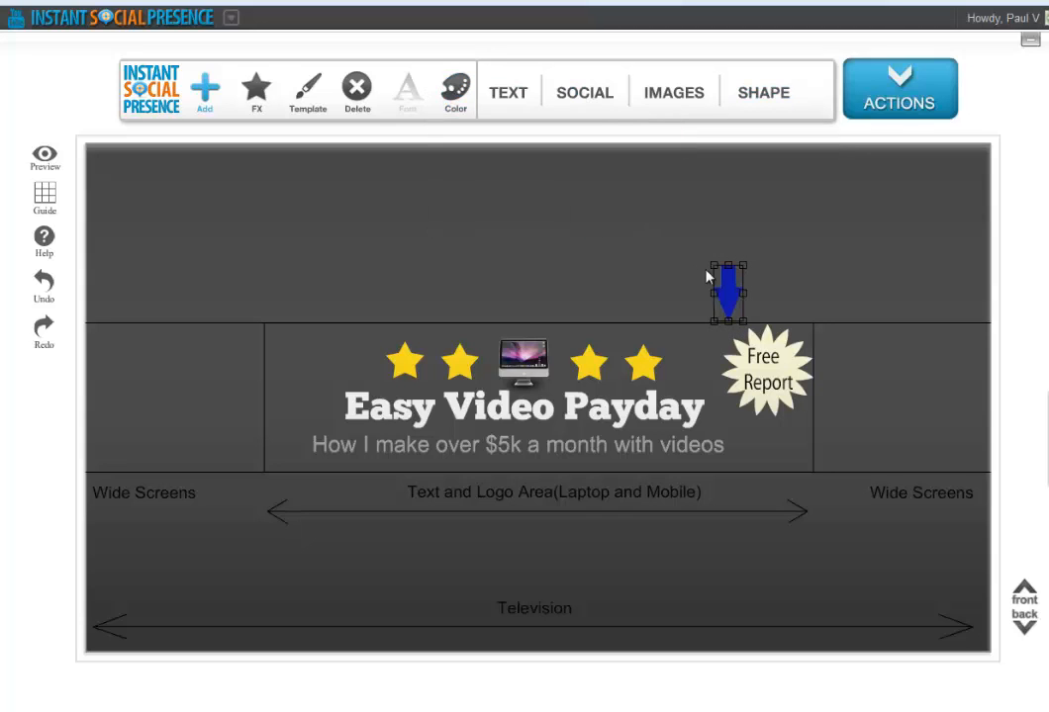
left_click_drag(728, 292, 765, 443)
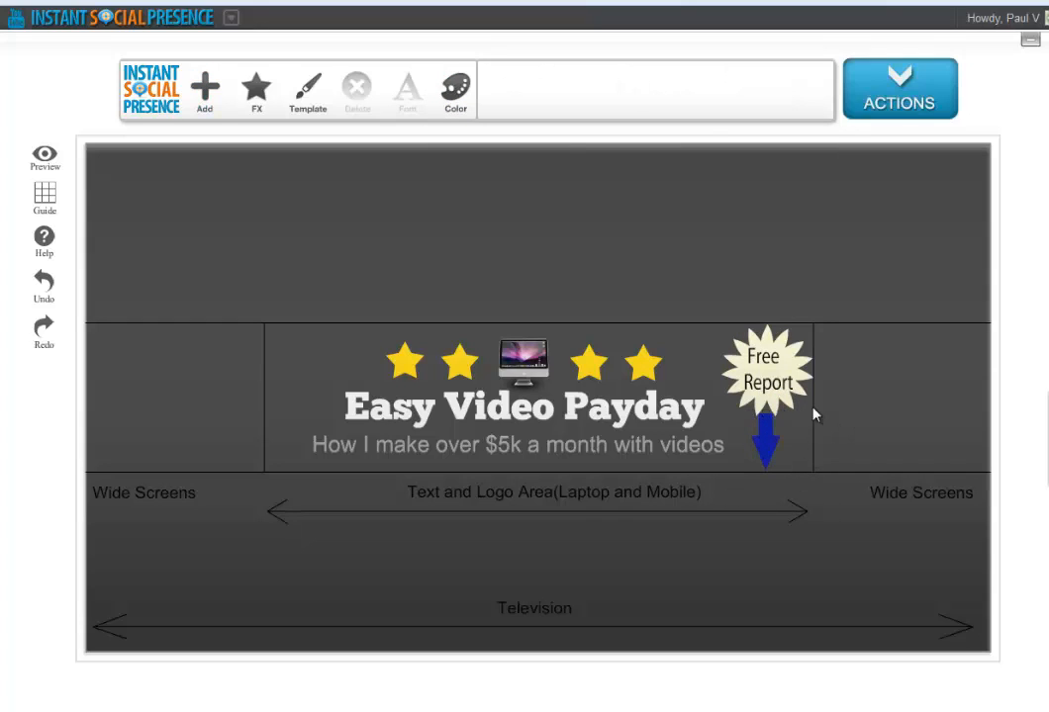
mouse_move(455, 87)
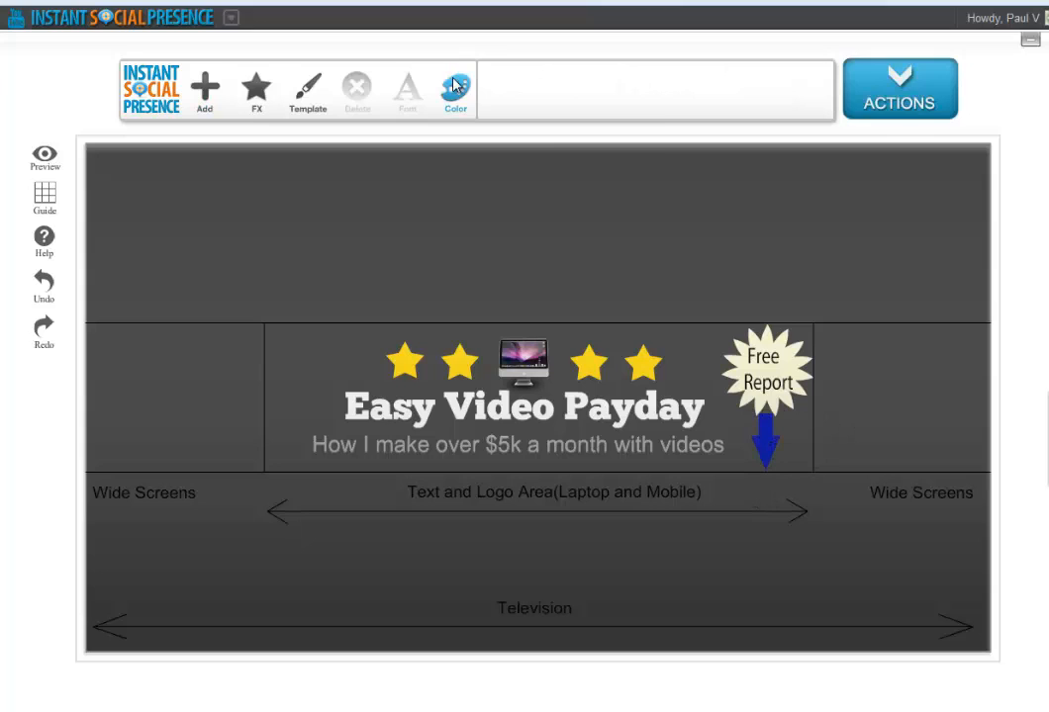
- Try green backgrounds, then settle on a dark red banner background
left_click(454, 84)
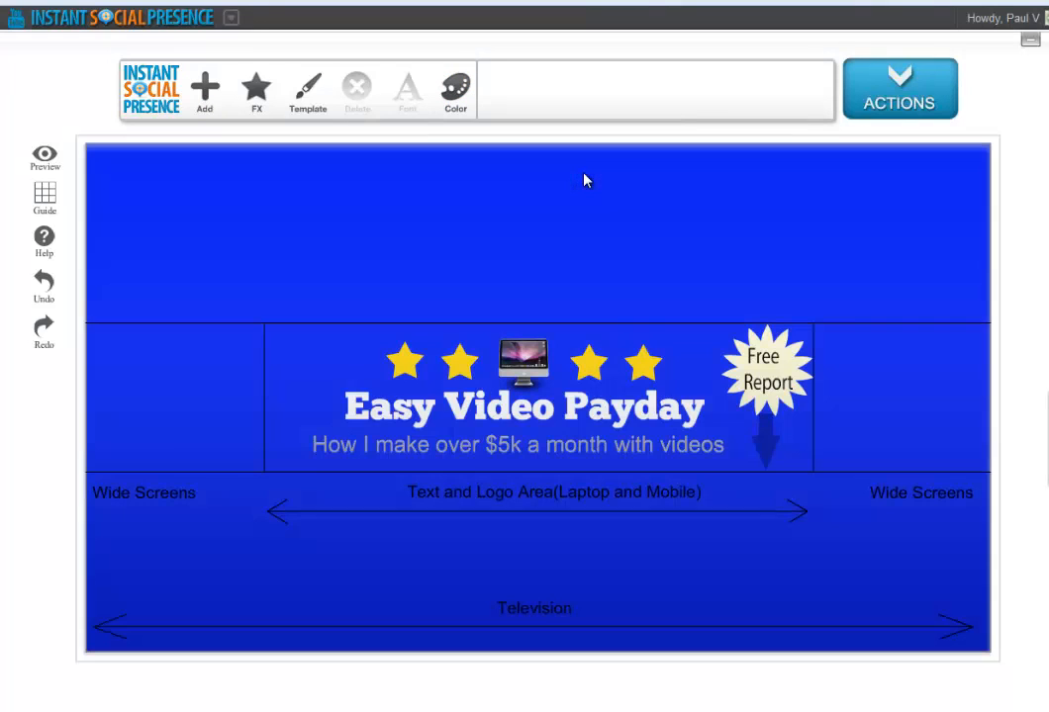
left_click(455, 89)
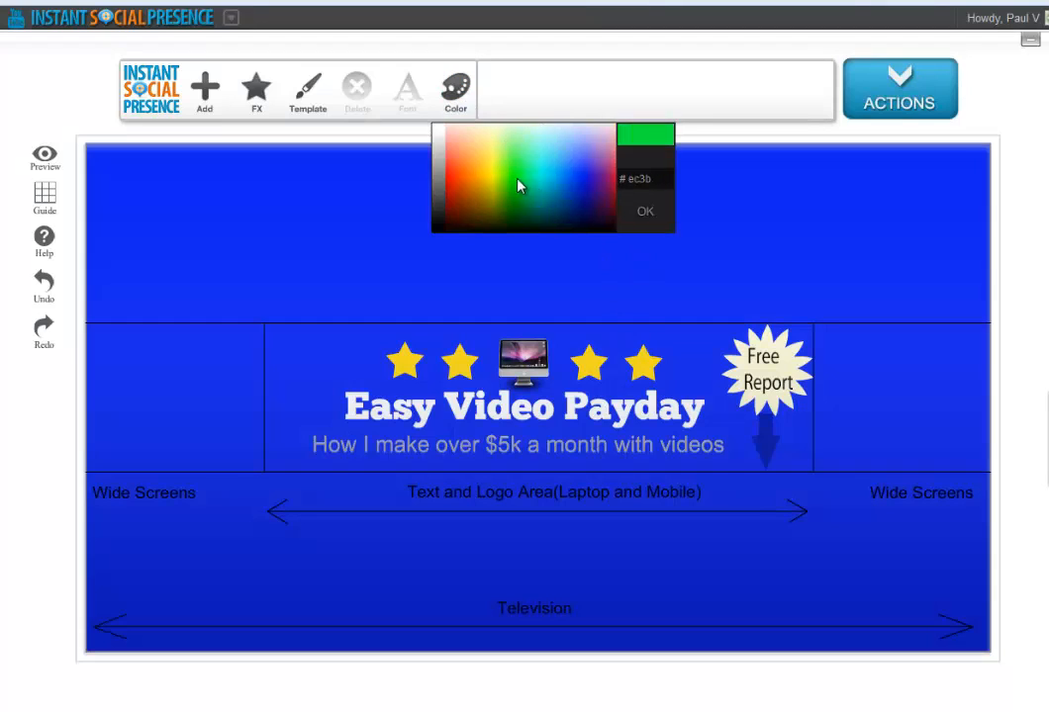
left_click(514, 174)
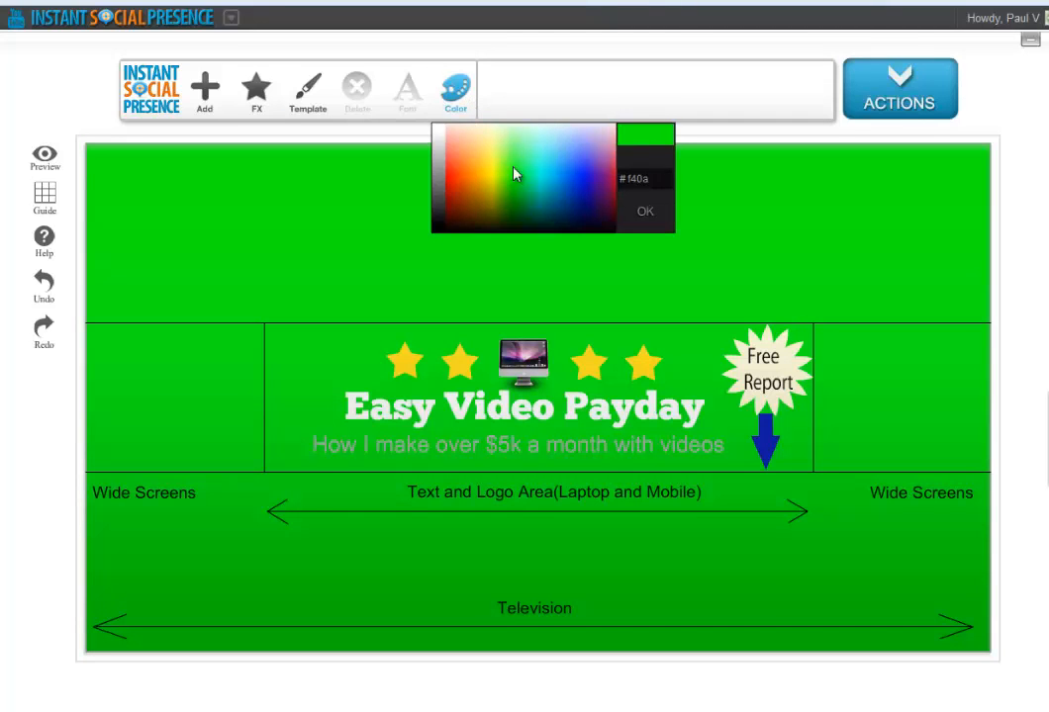
left_click(644, 211)
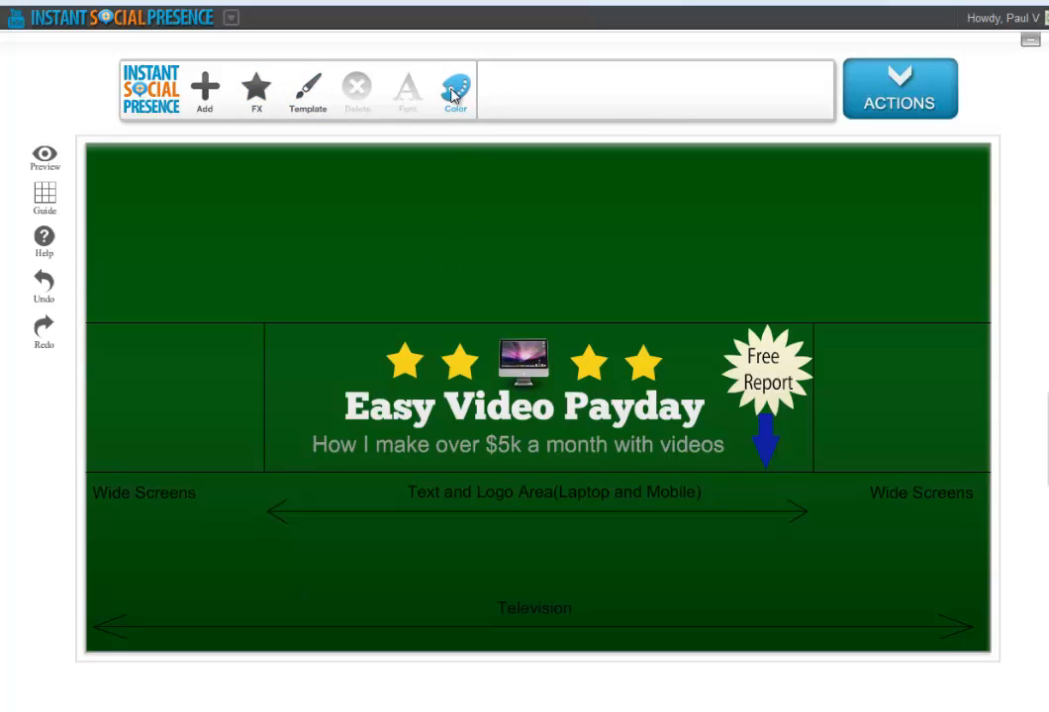
left_click(454, 89)
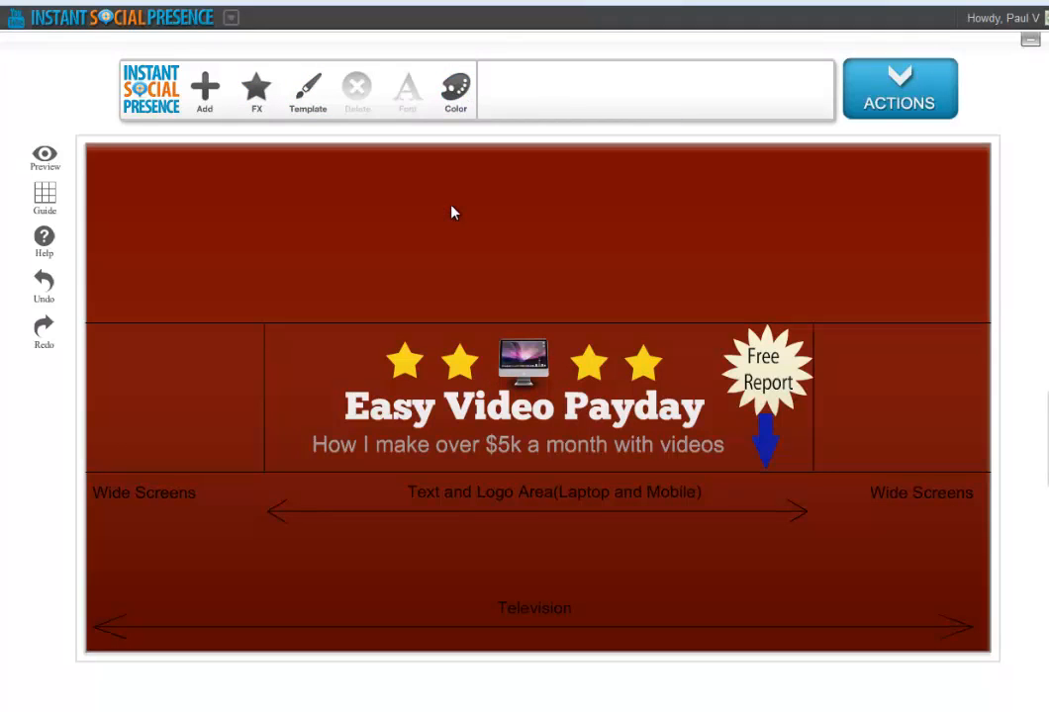
mouse_move(179, 114)
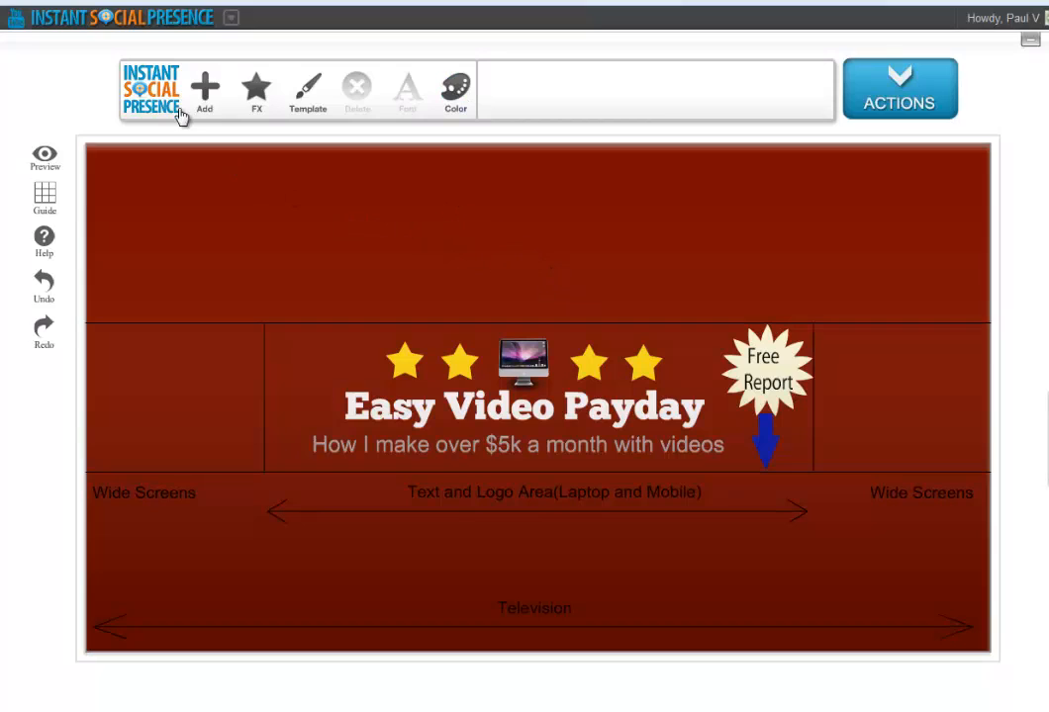
left_click(257, 89)
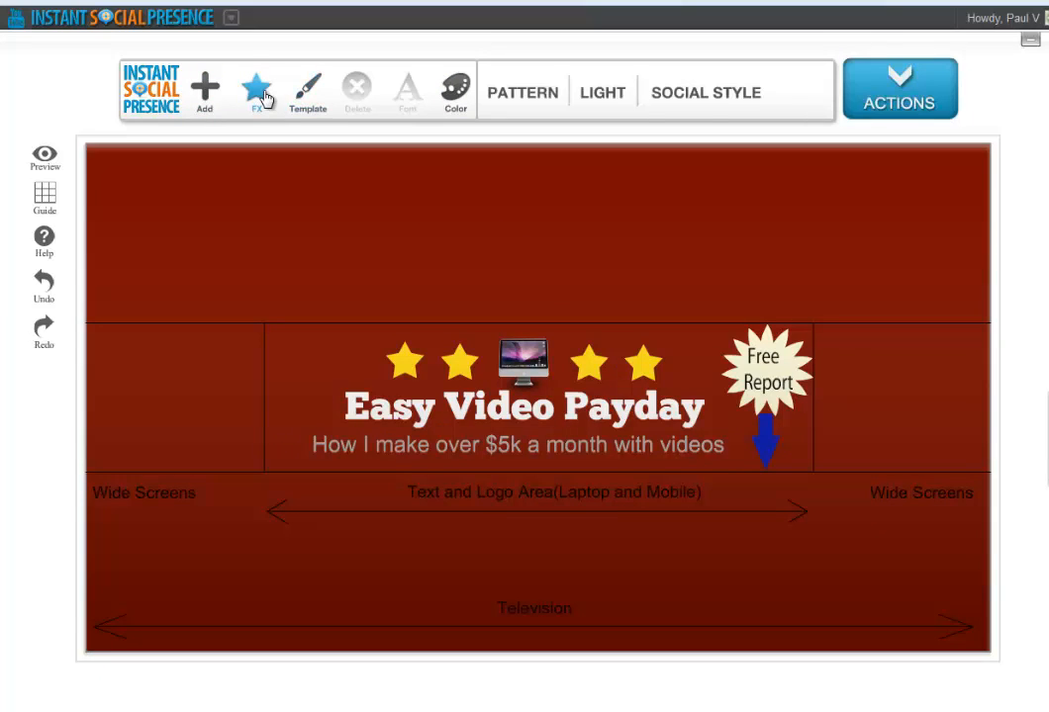
- Add the Light FX glow behind the stars and title, then open the Actions menu
left_click(601, 92)
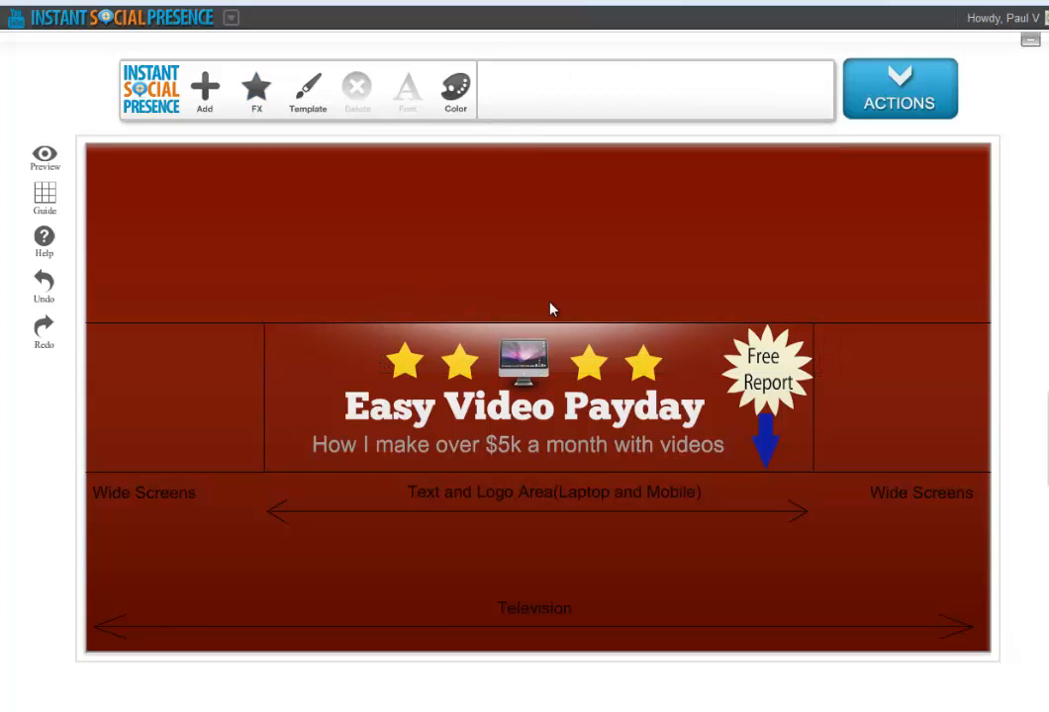
left_click(899, 89)
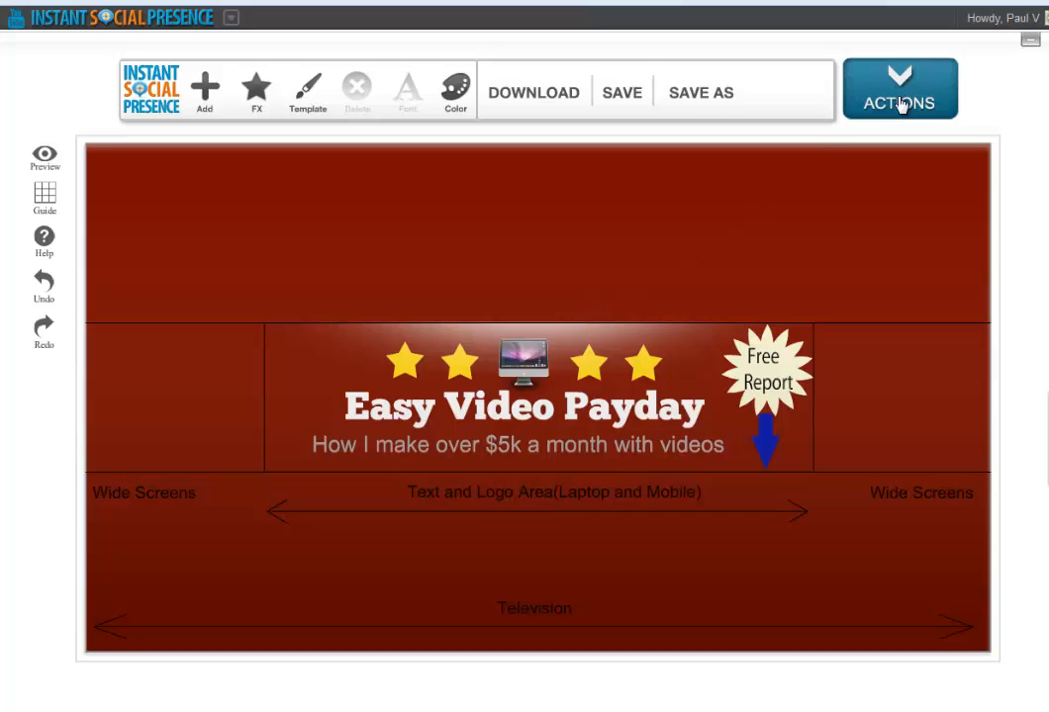
mouse_move(559, 98)
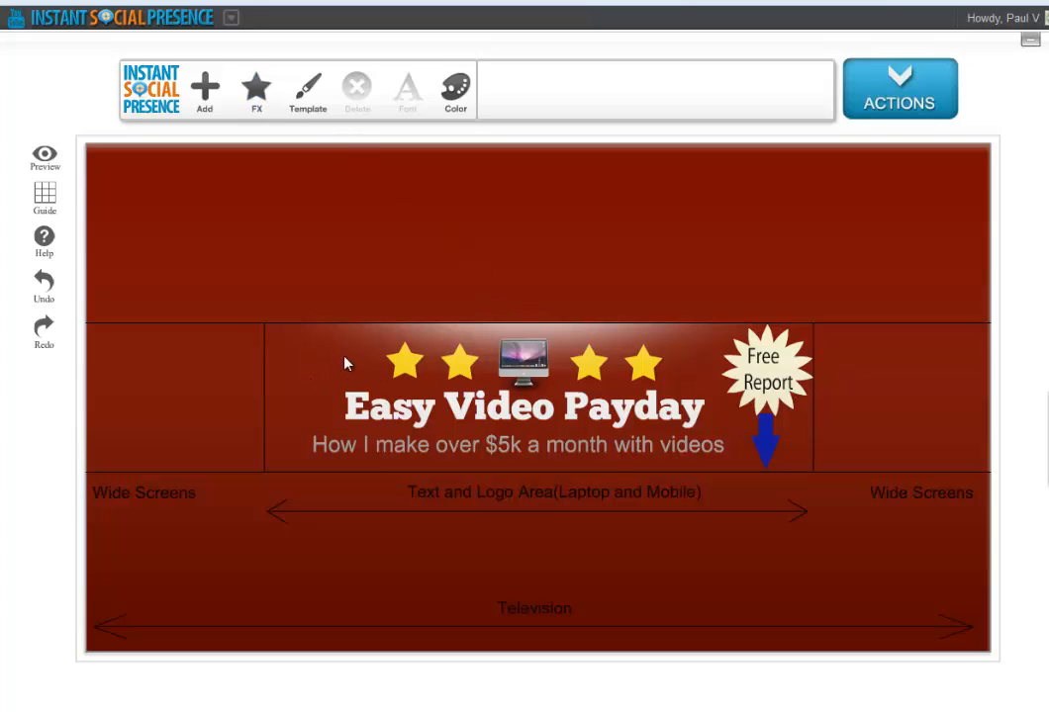
mouse_move(717, 376)
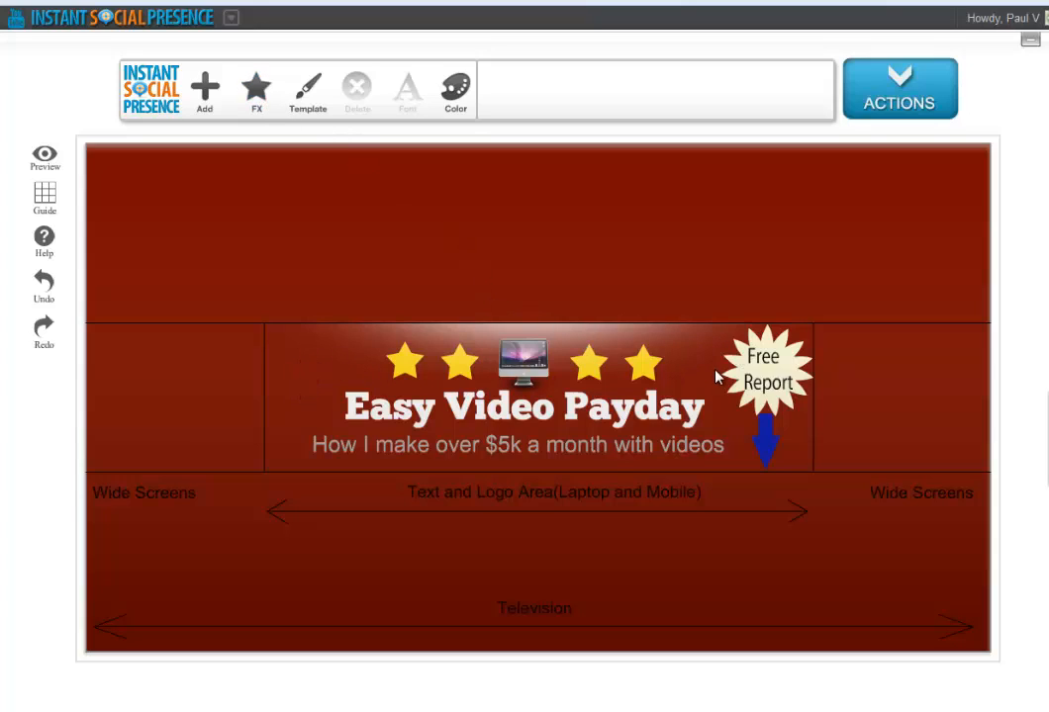
mouse_move(708, 369)
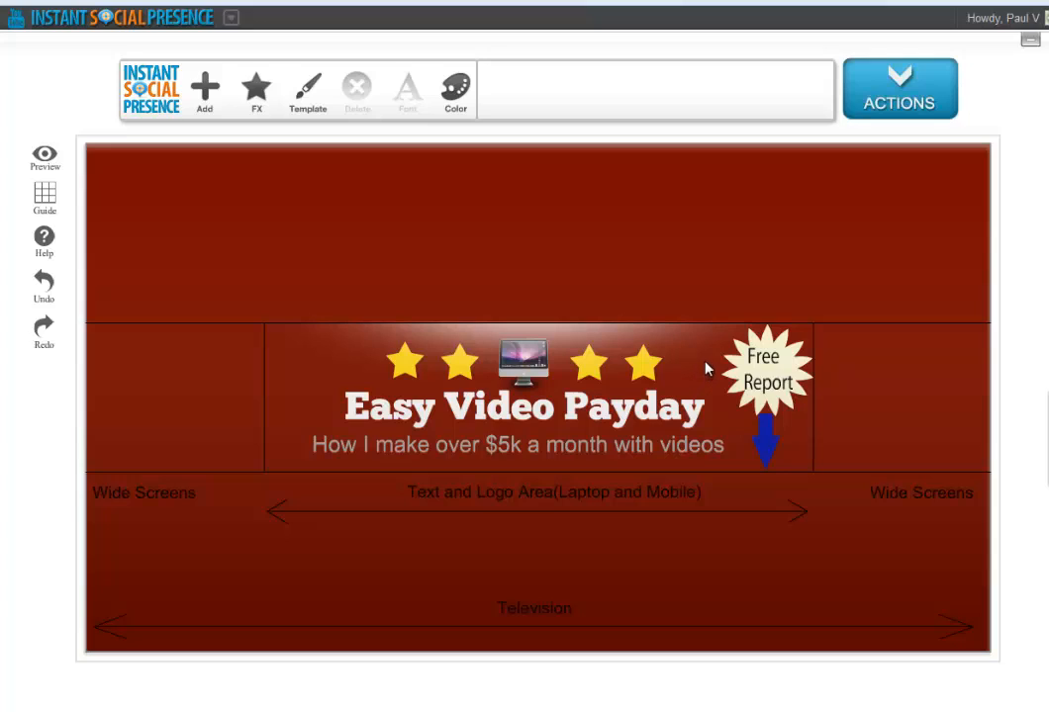
mouse_move(705, 338)
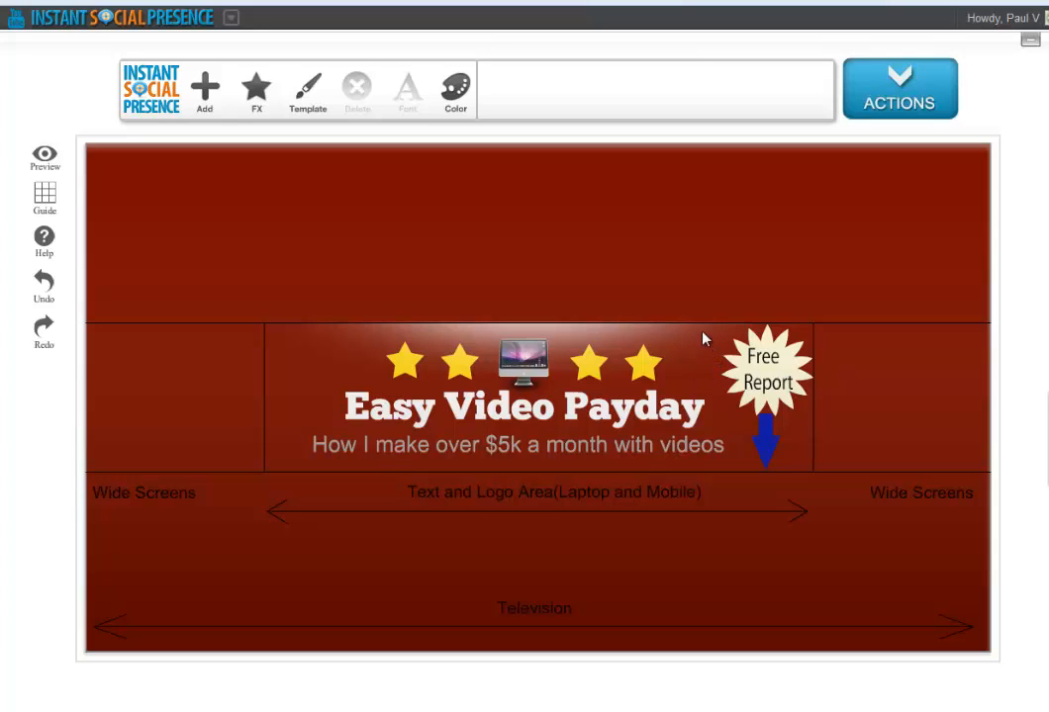
- Place a Facebook 'Like us on Facebook' badge left of the subtitle and show Download/Save options
left_click(203, 89)
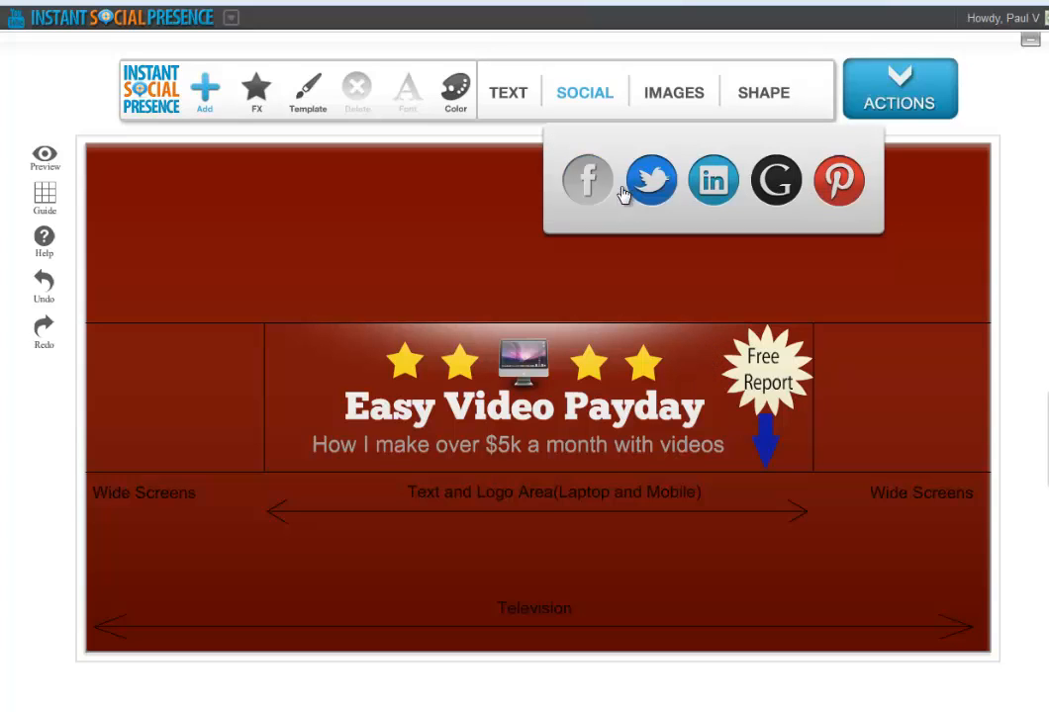
left_click(586, 180)
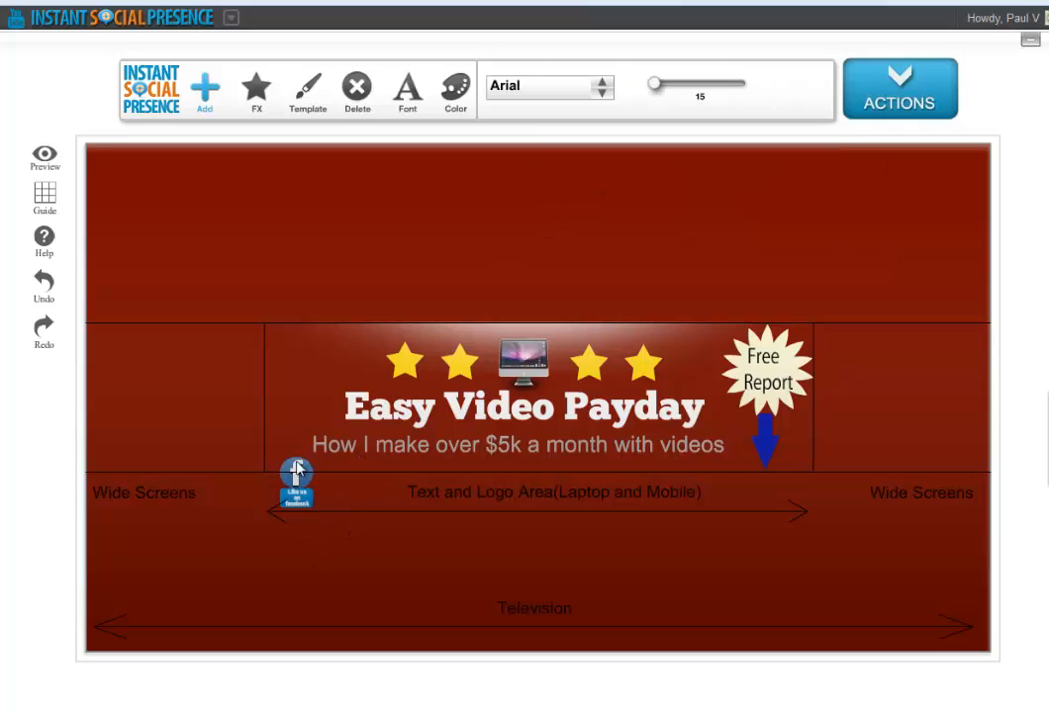
left_click_drag(294, 482, 244, 435)
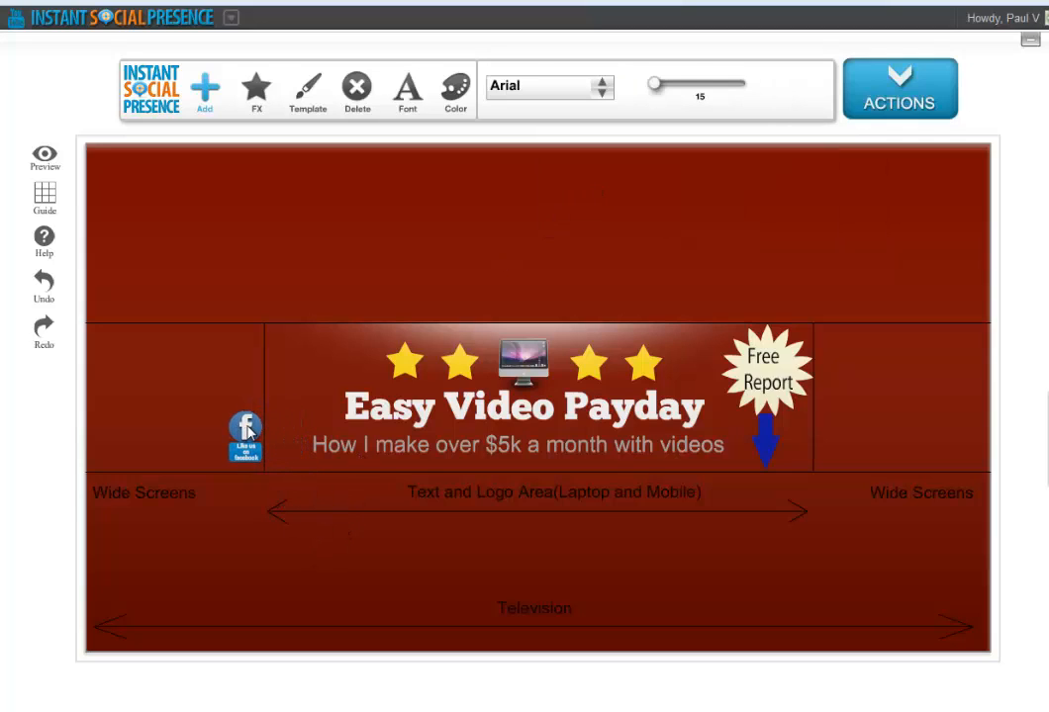
left_click_drag(244, 435, 282, 435)
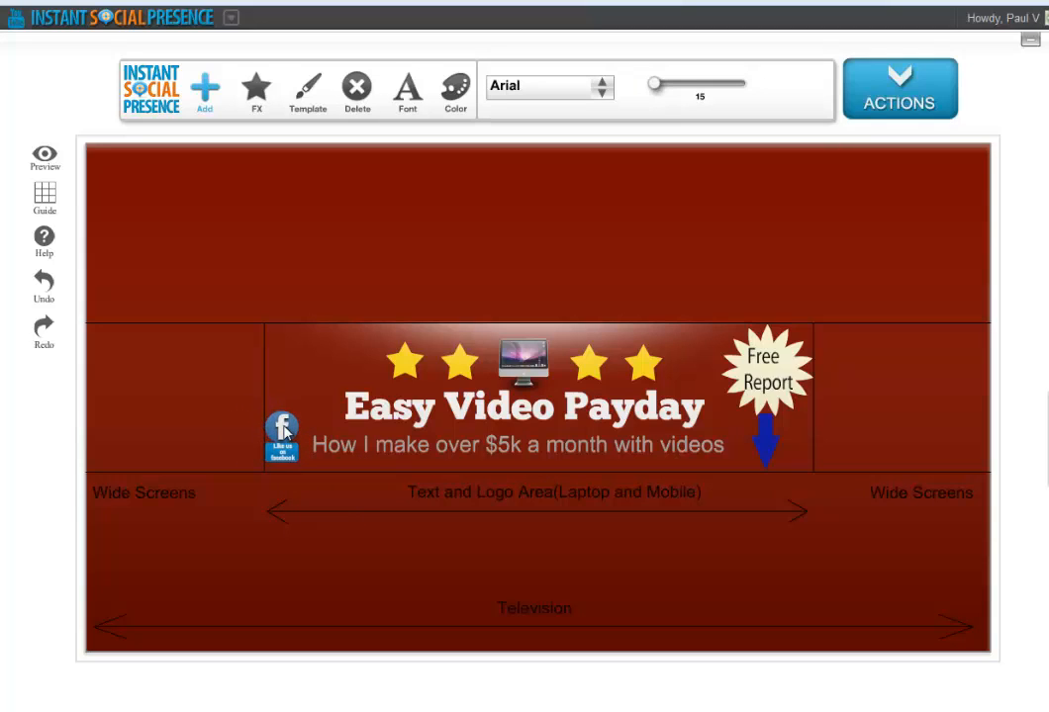
left_click(898, 89)
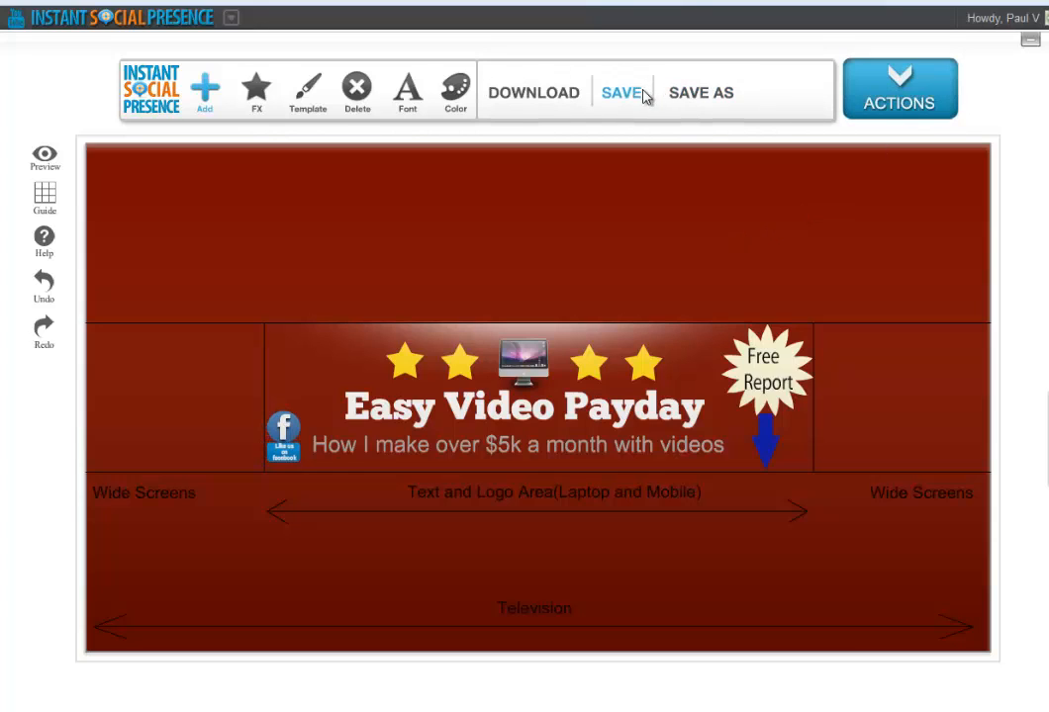
mouse_move(534, 92)
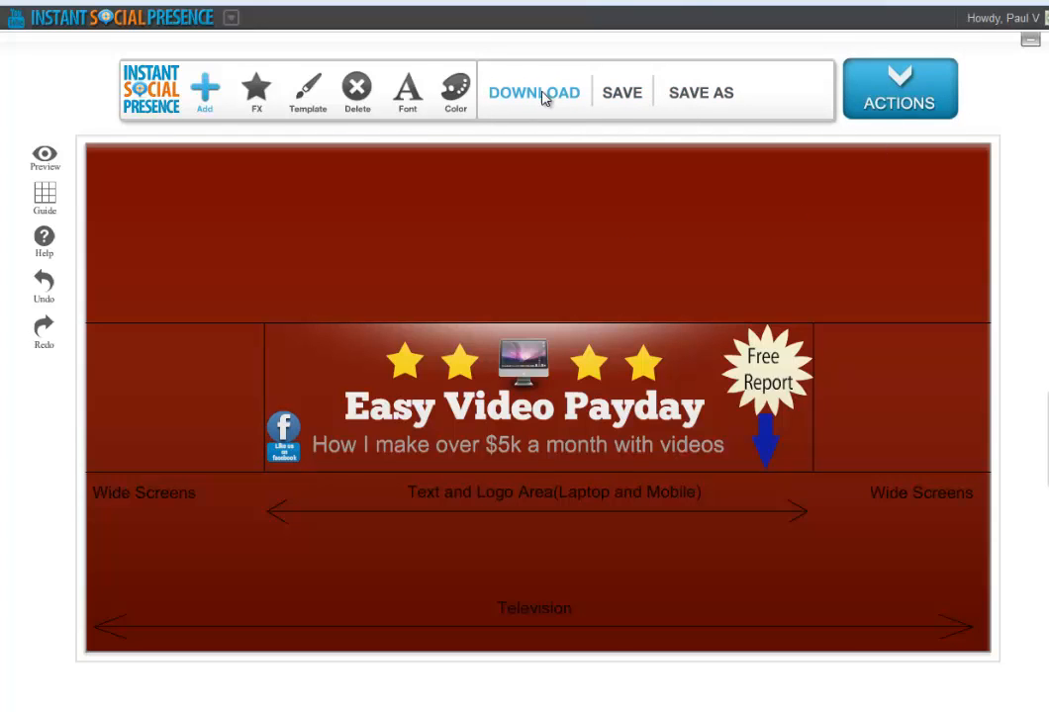